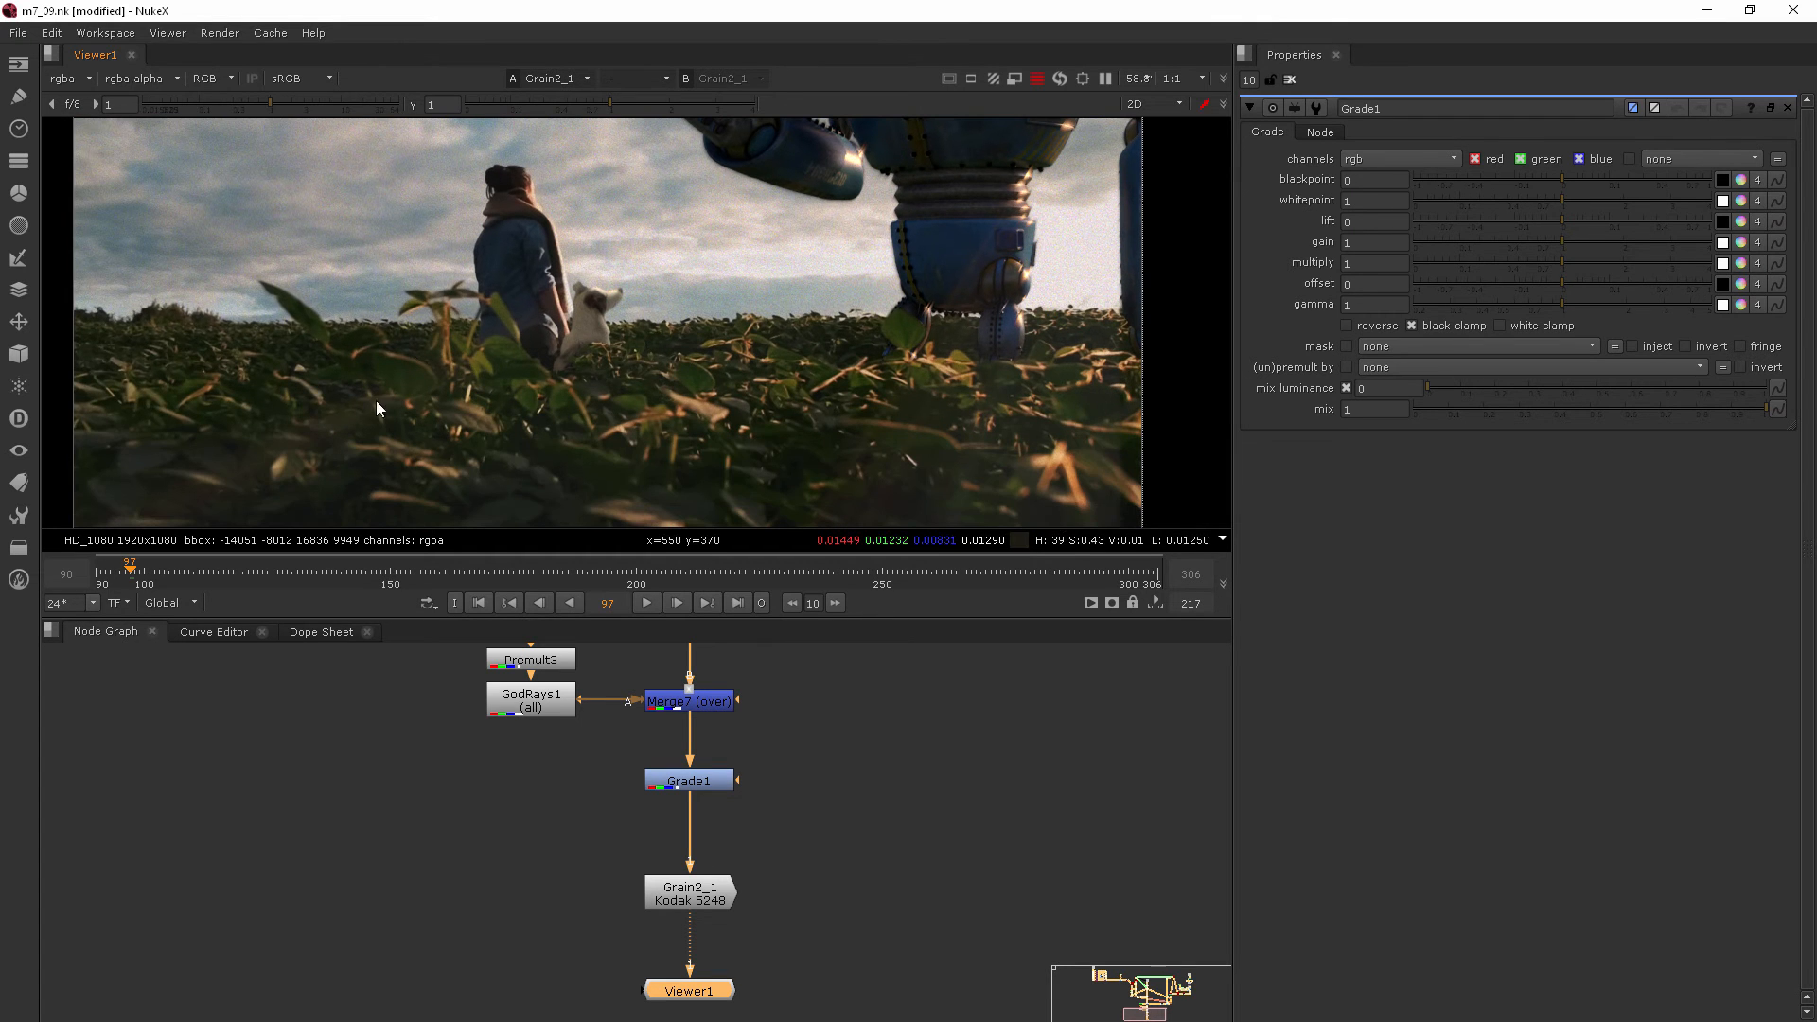
mouse_move(420, 459)
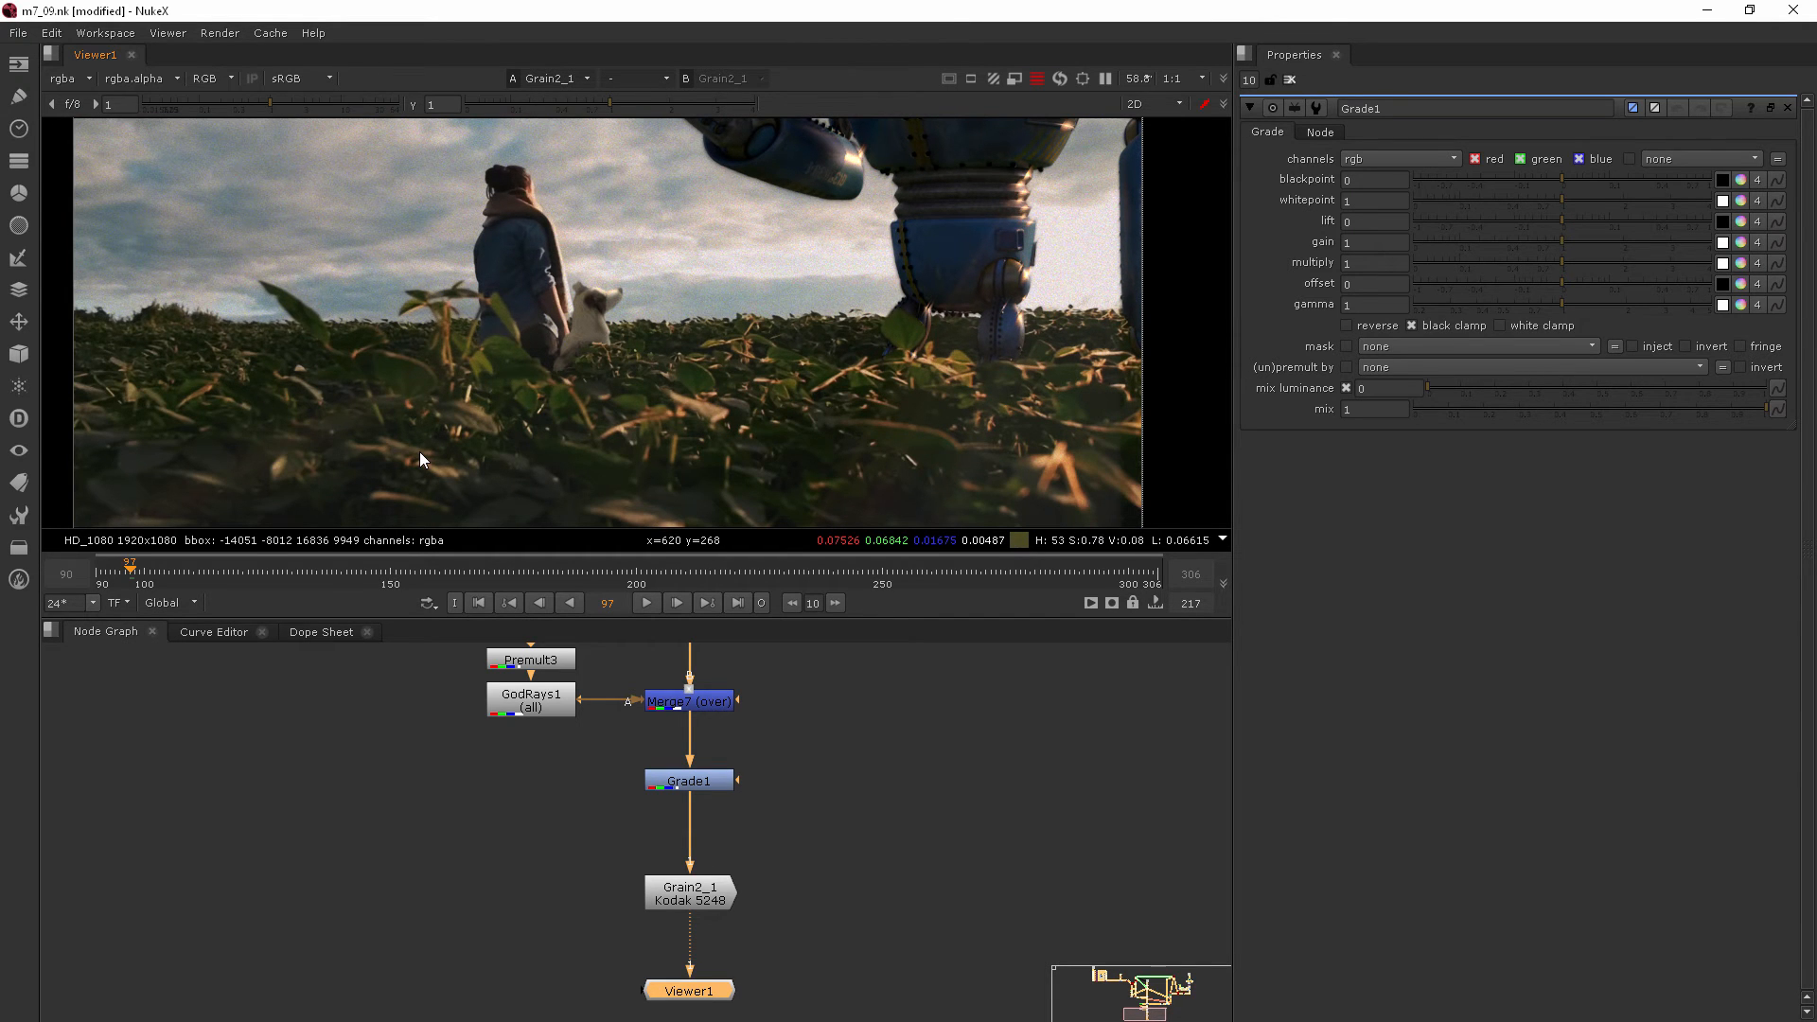
mouse_move(678, 377)
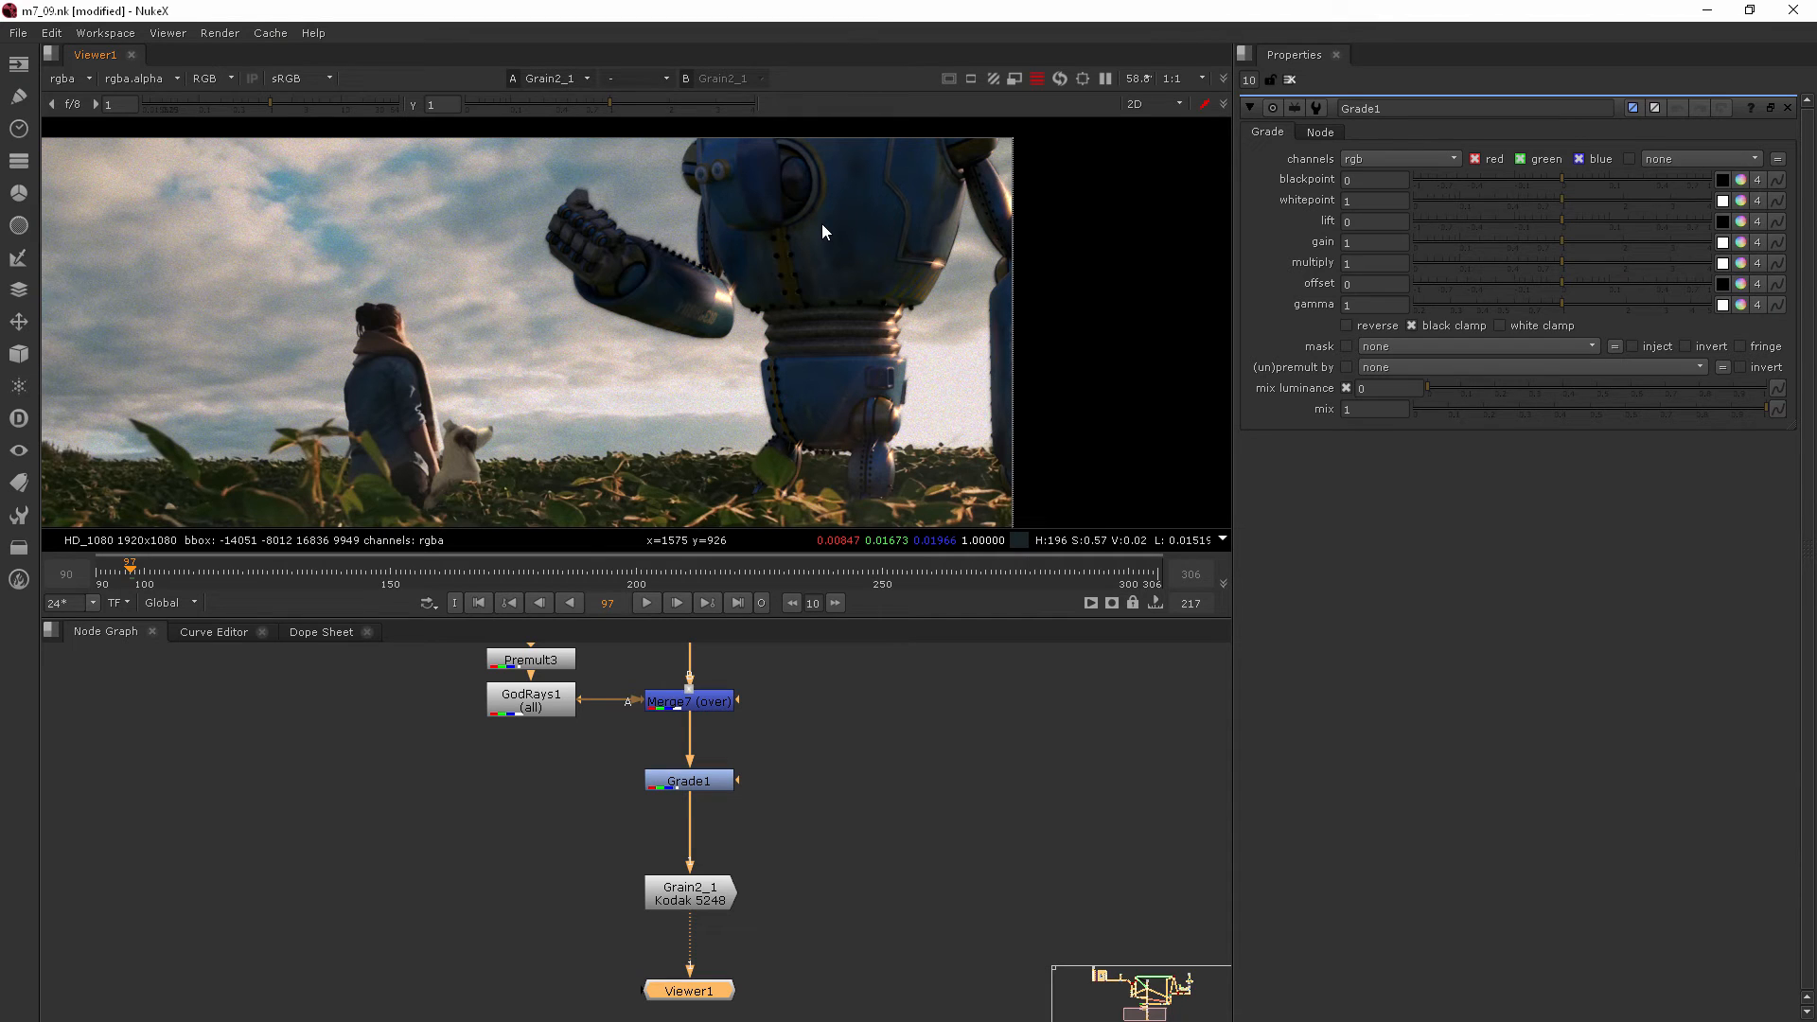
mouse_move(875, 208)
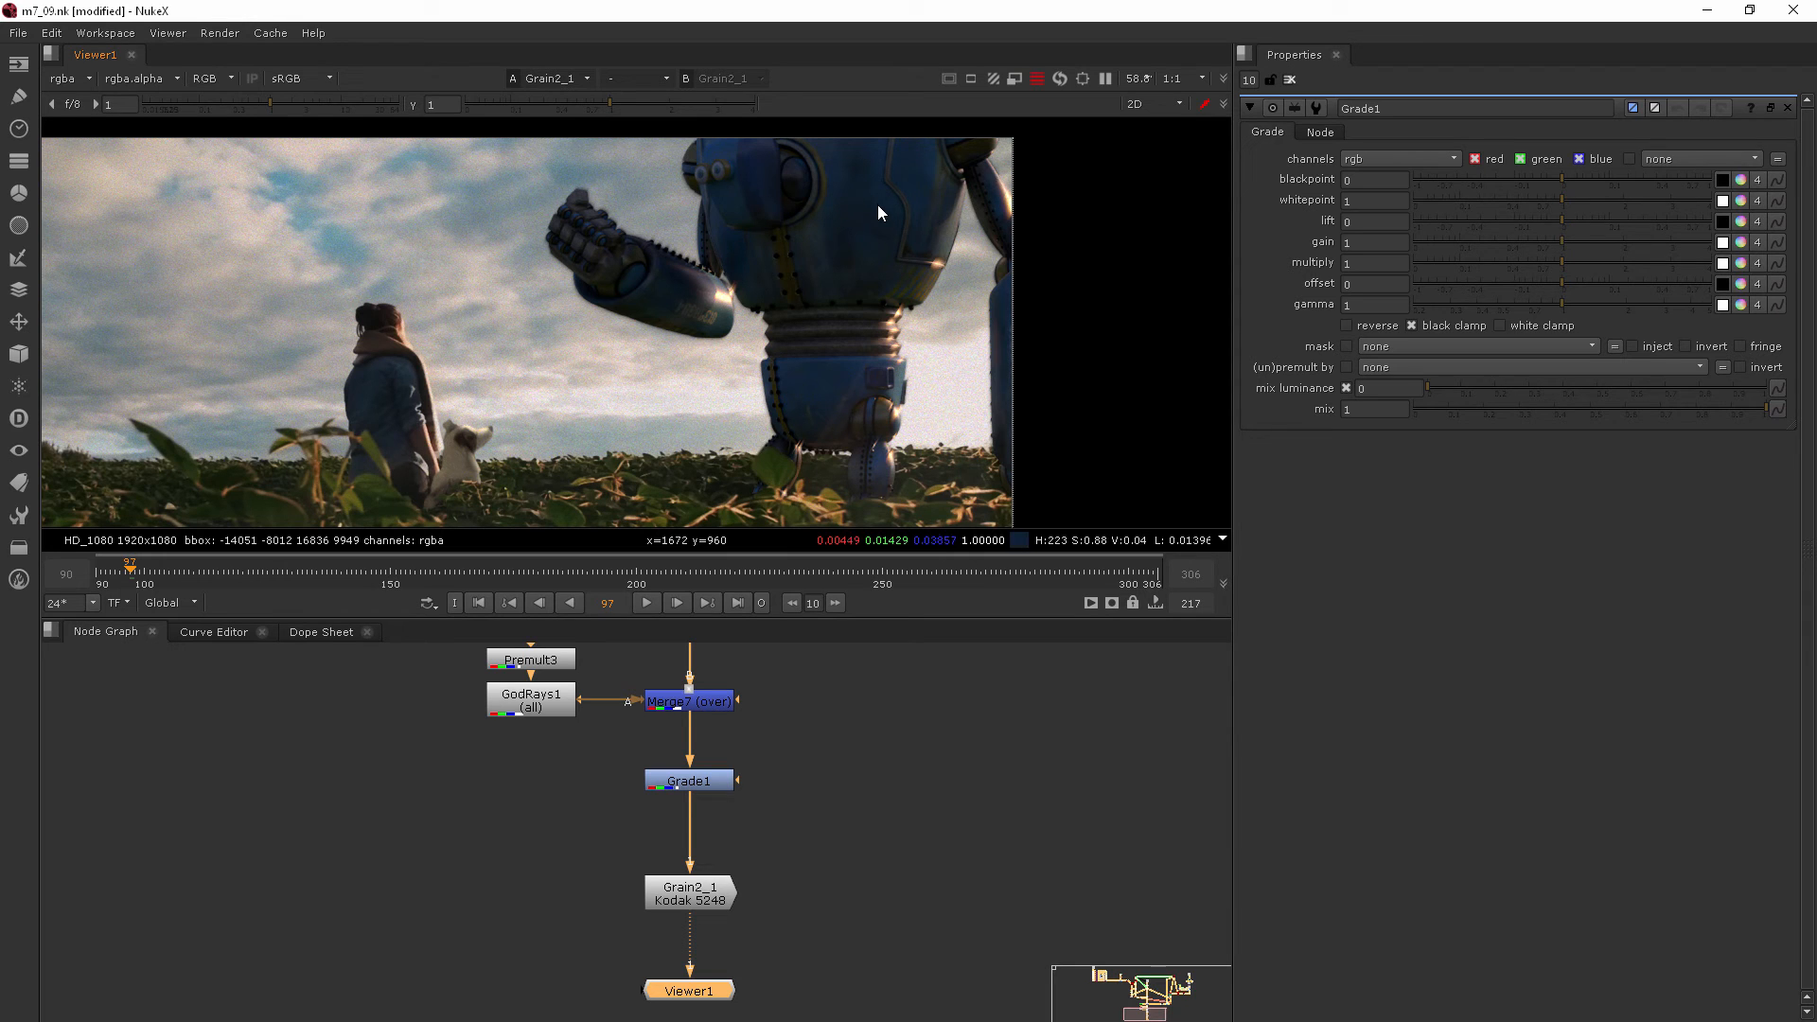
mouse_move(814, 322)
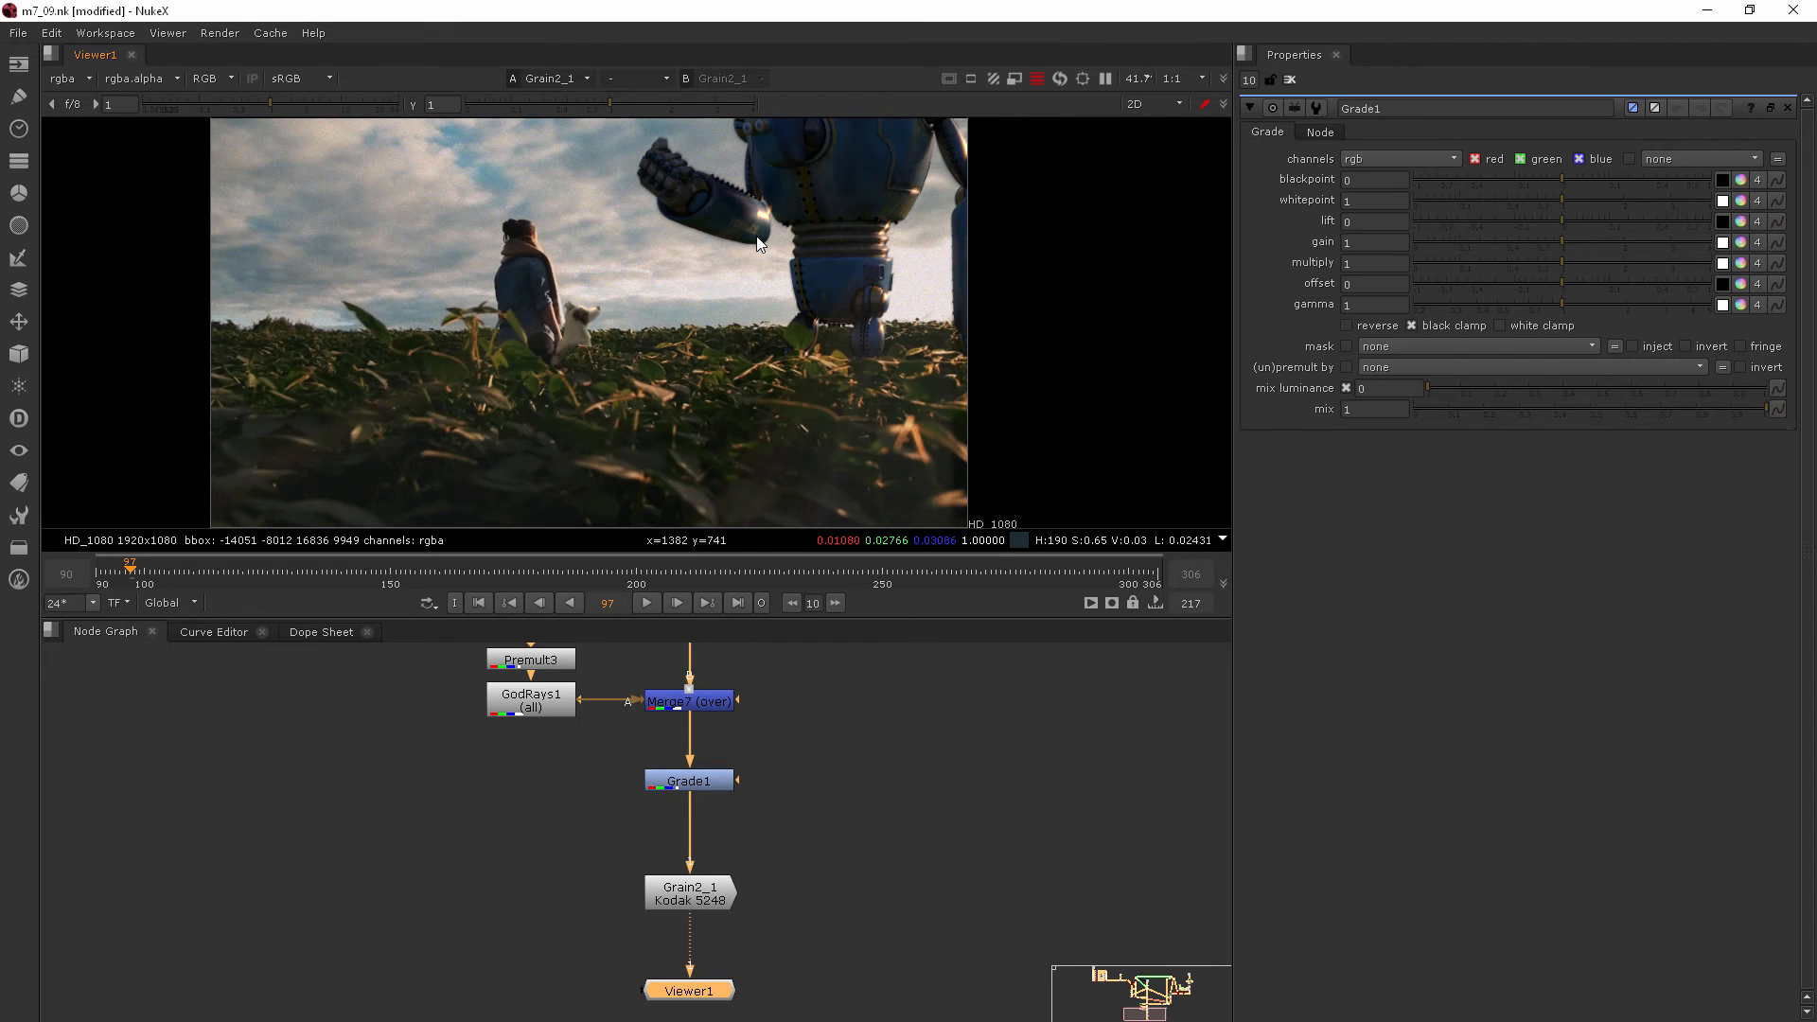
mouse_move(763, 245)
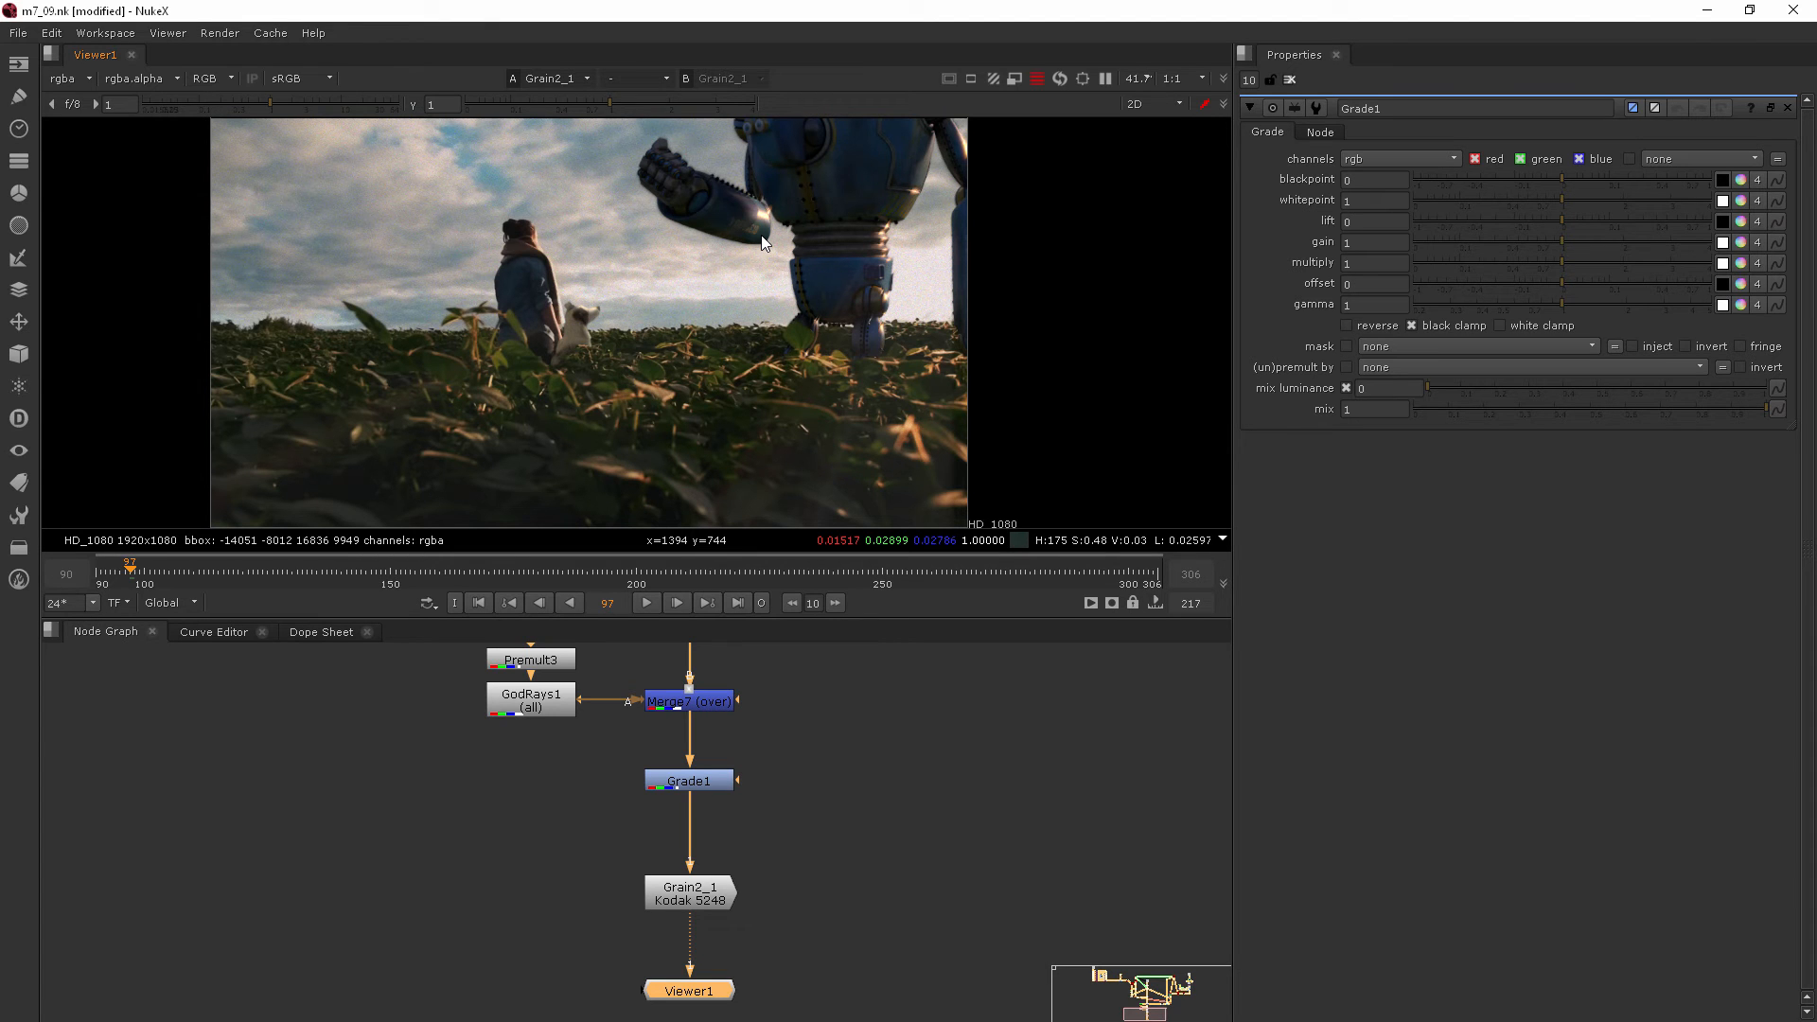
mouse_move(1121, 173)
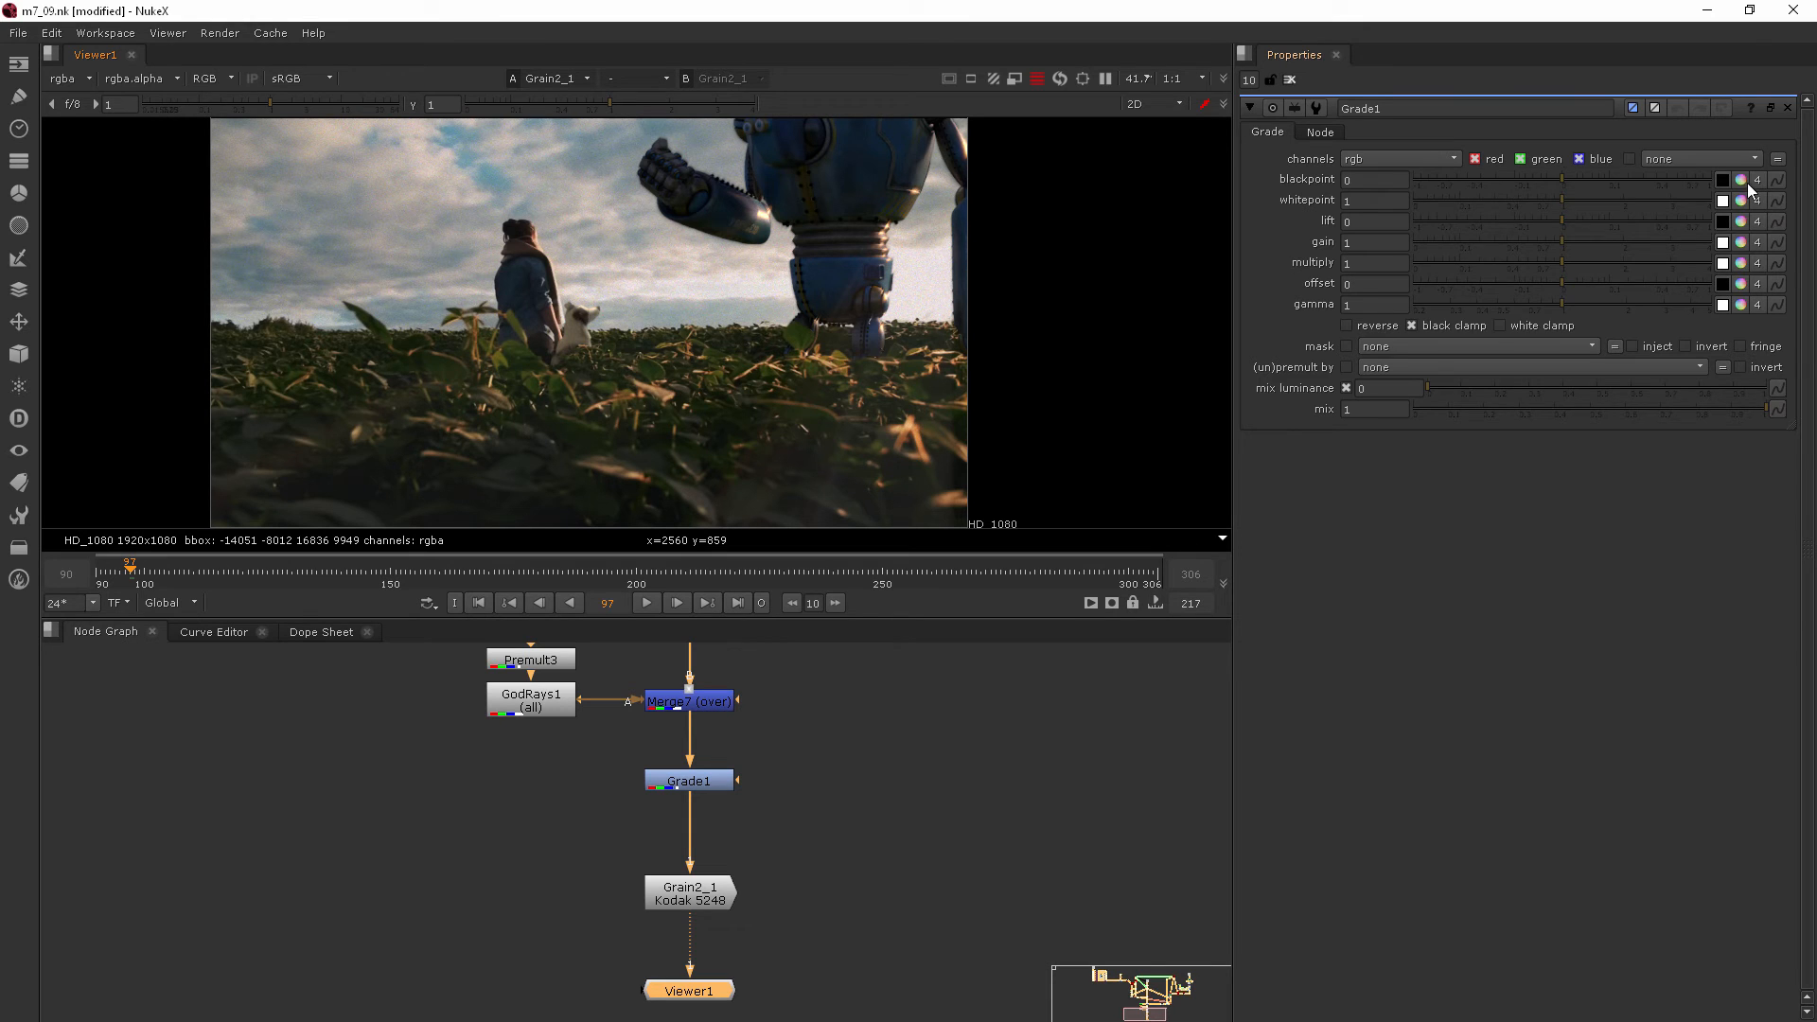
Split the blackpoint into channels and push it toward red, then ease back near neutral
click(1737, 180)
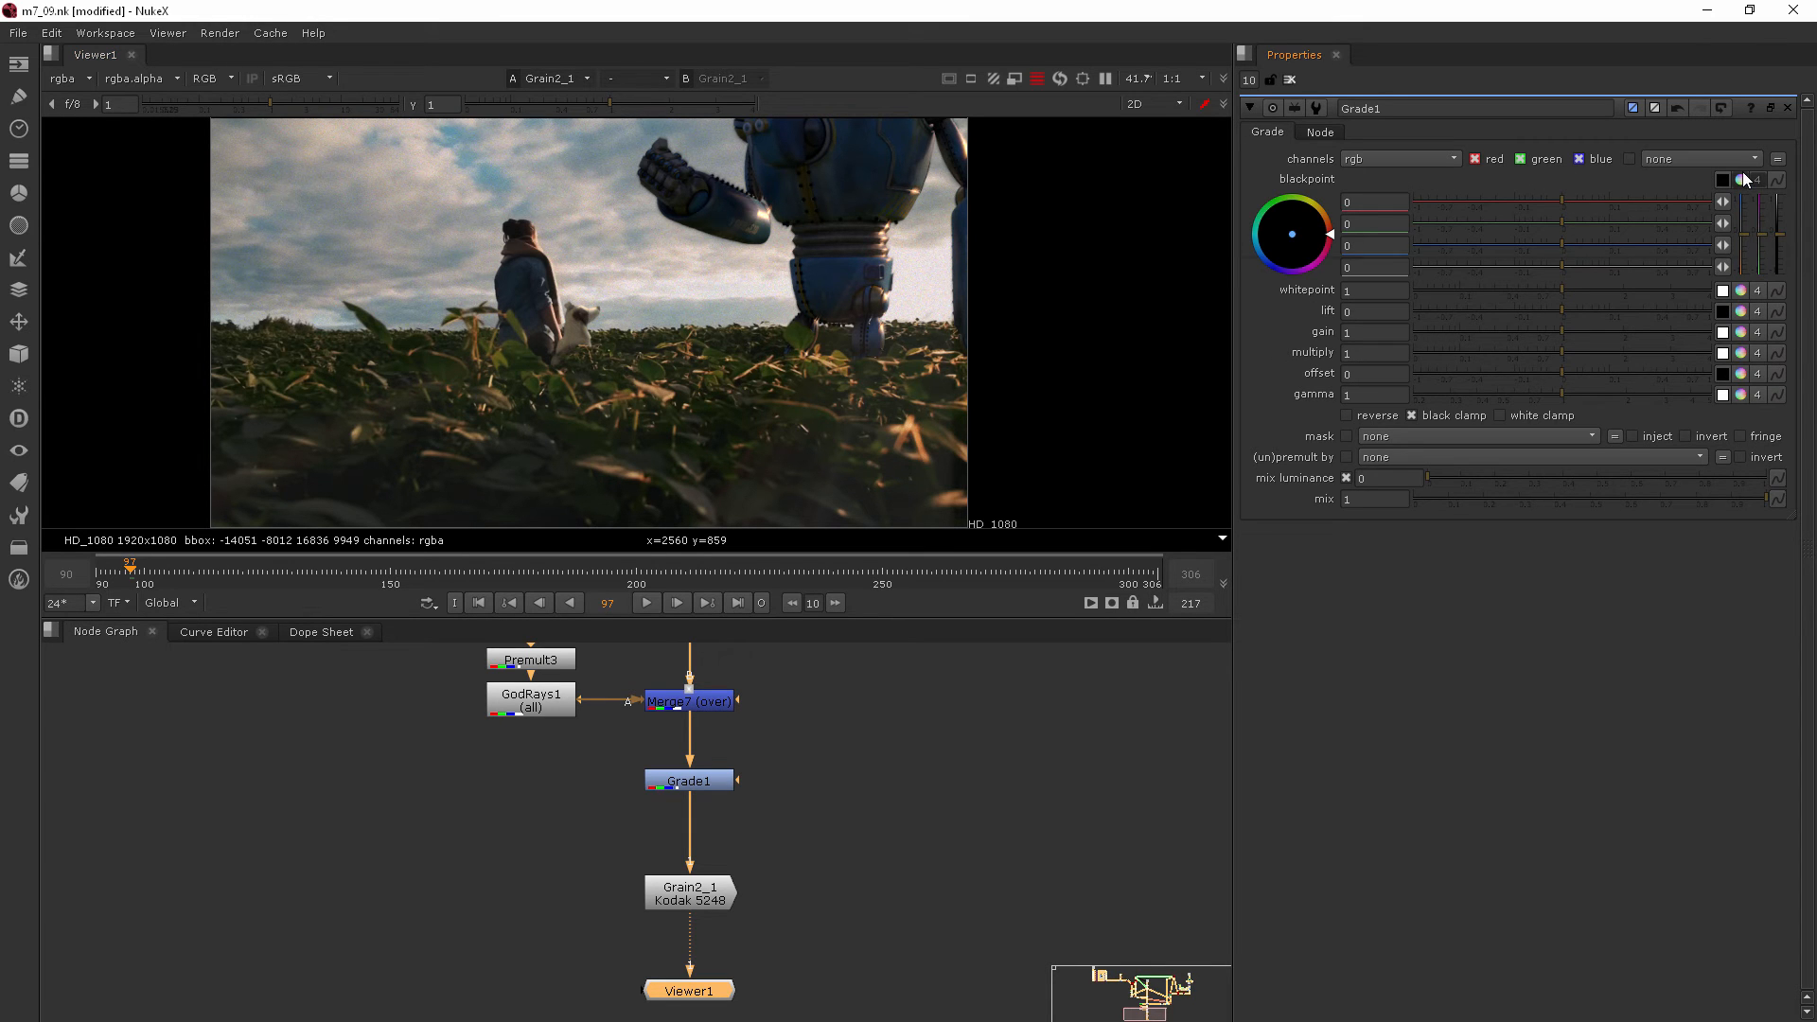
mouse_move(1747, 240)
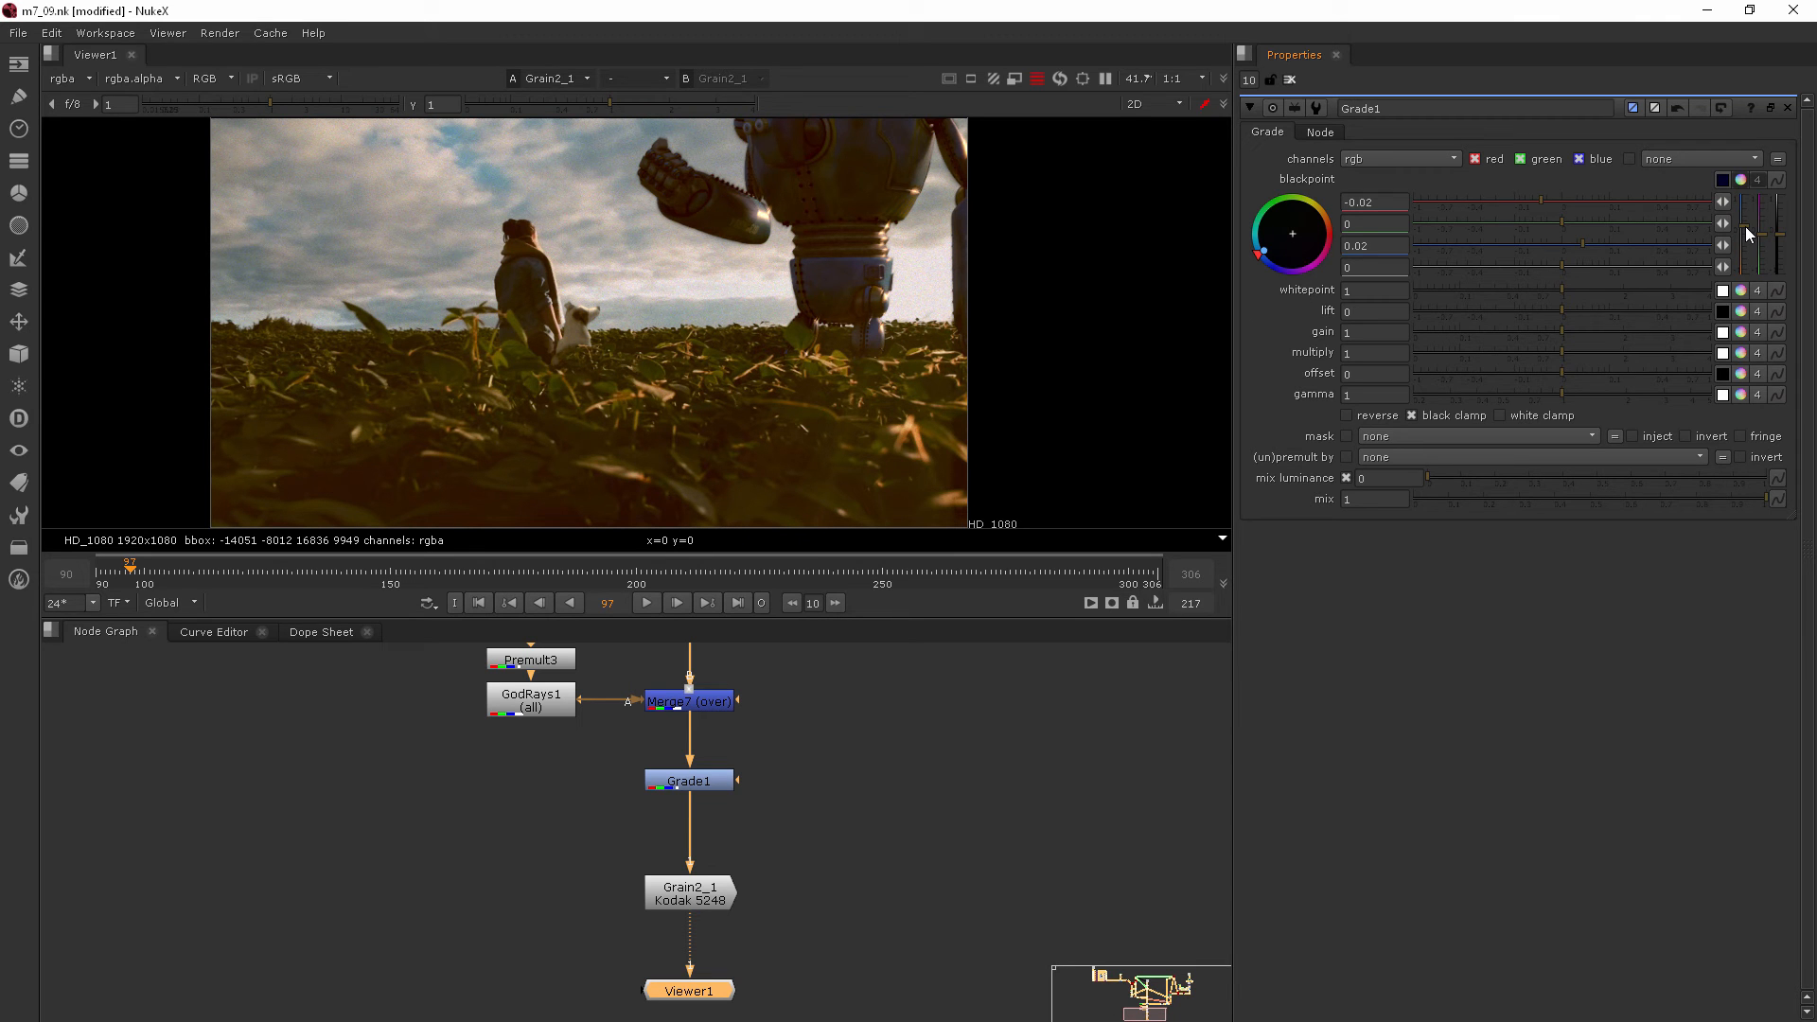
drag(1749, 235, 1749, 255)
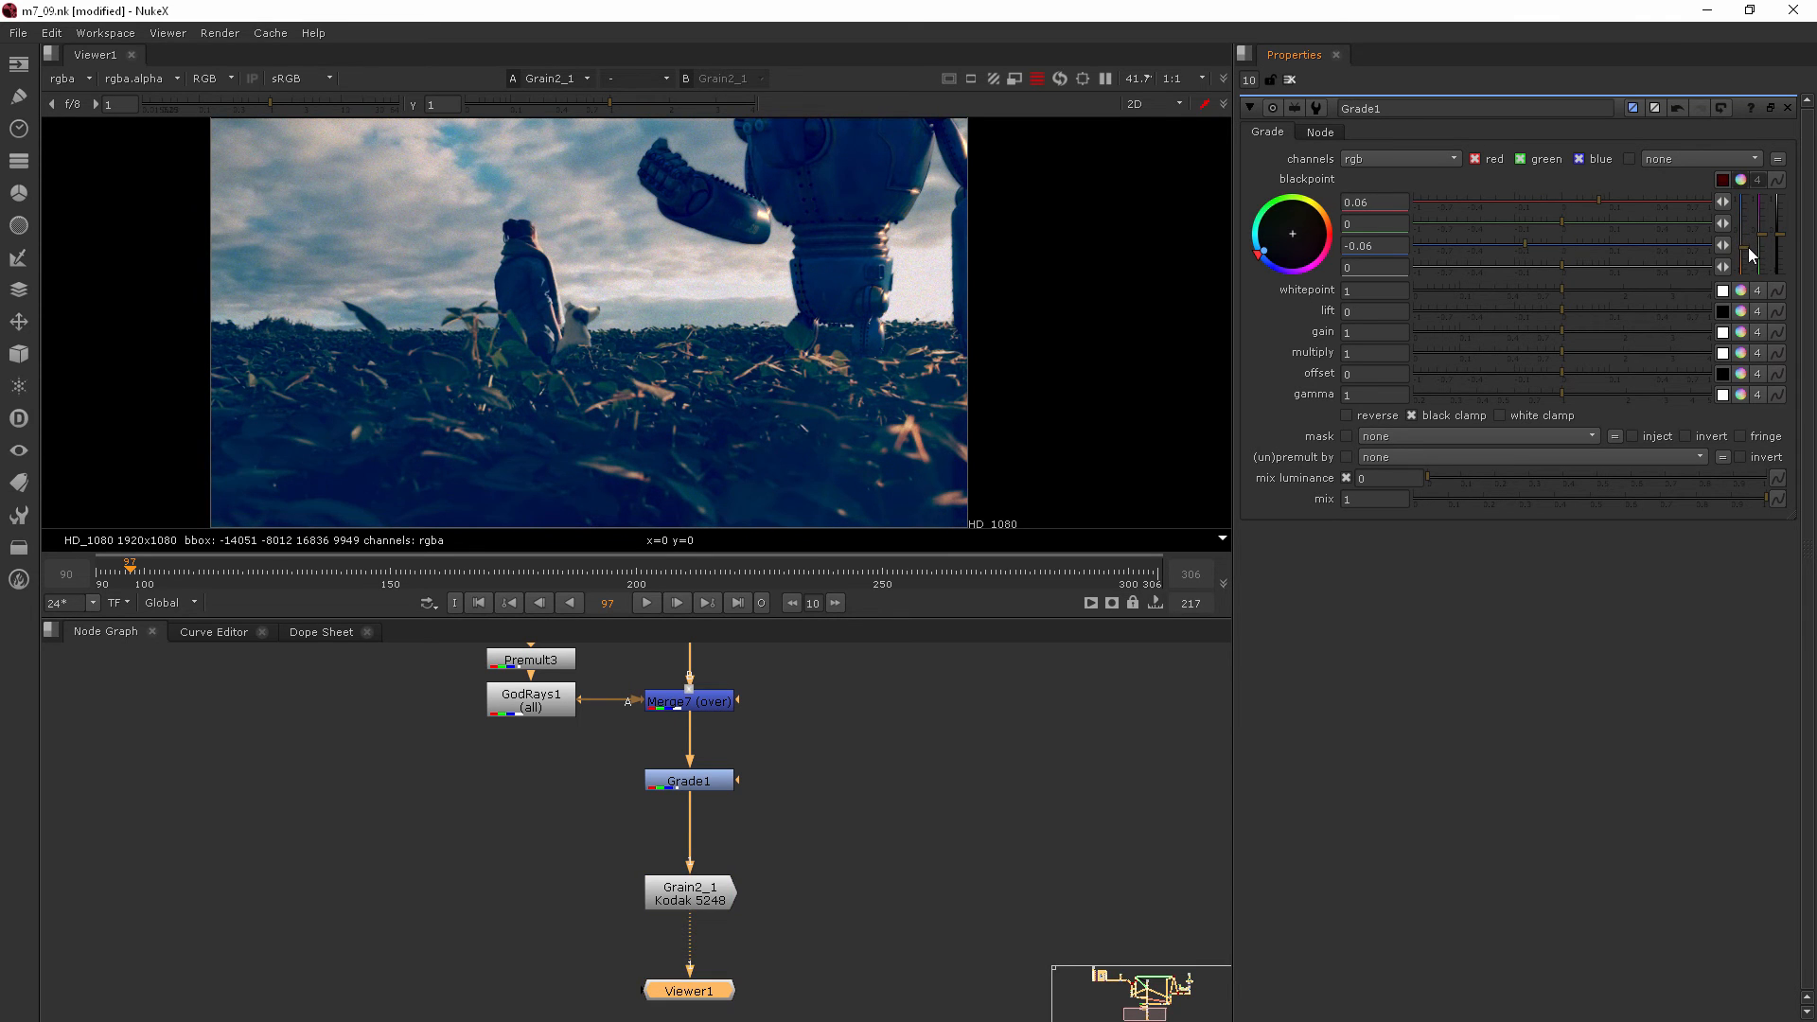
drag(1757, 245, 1753, 257)
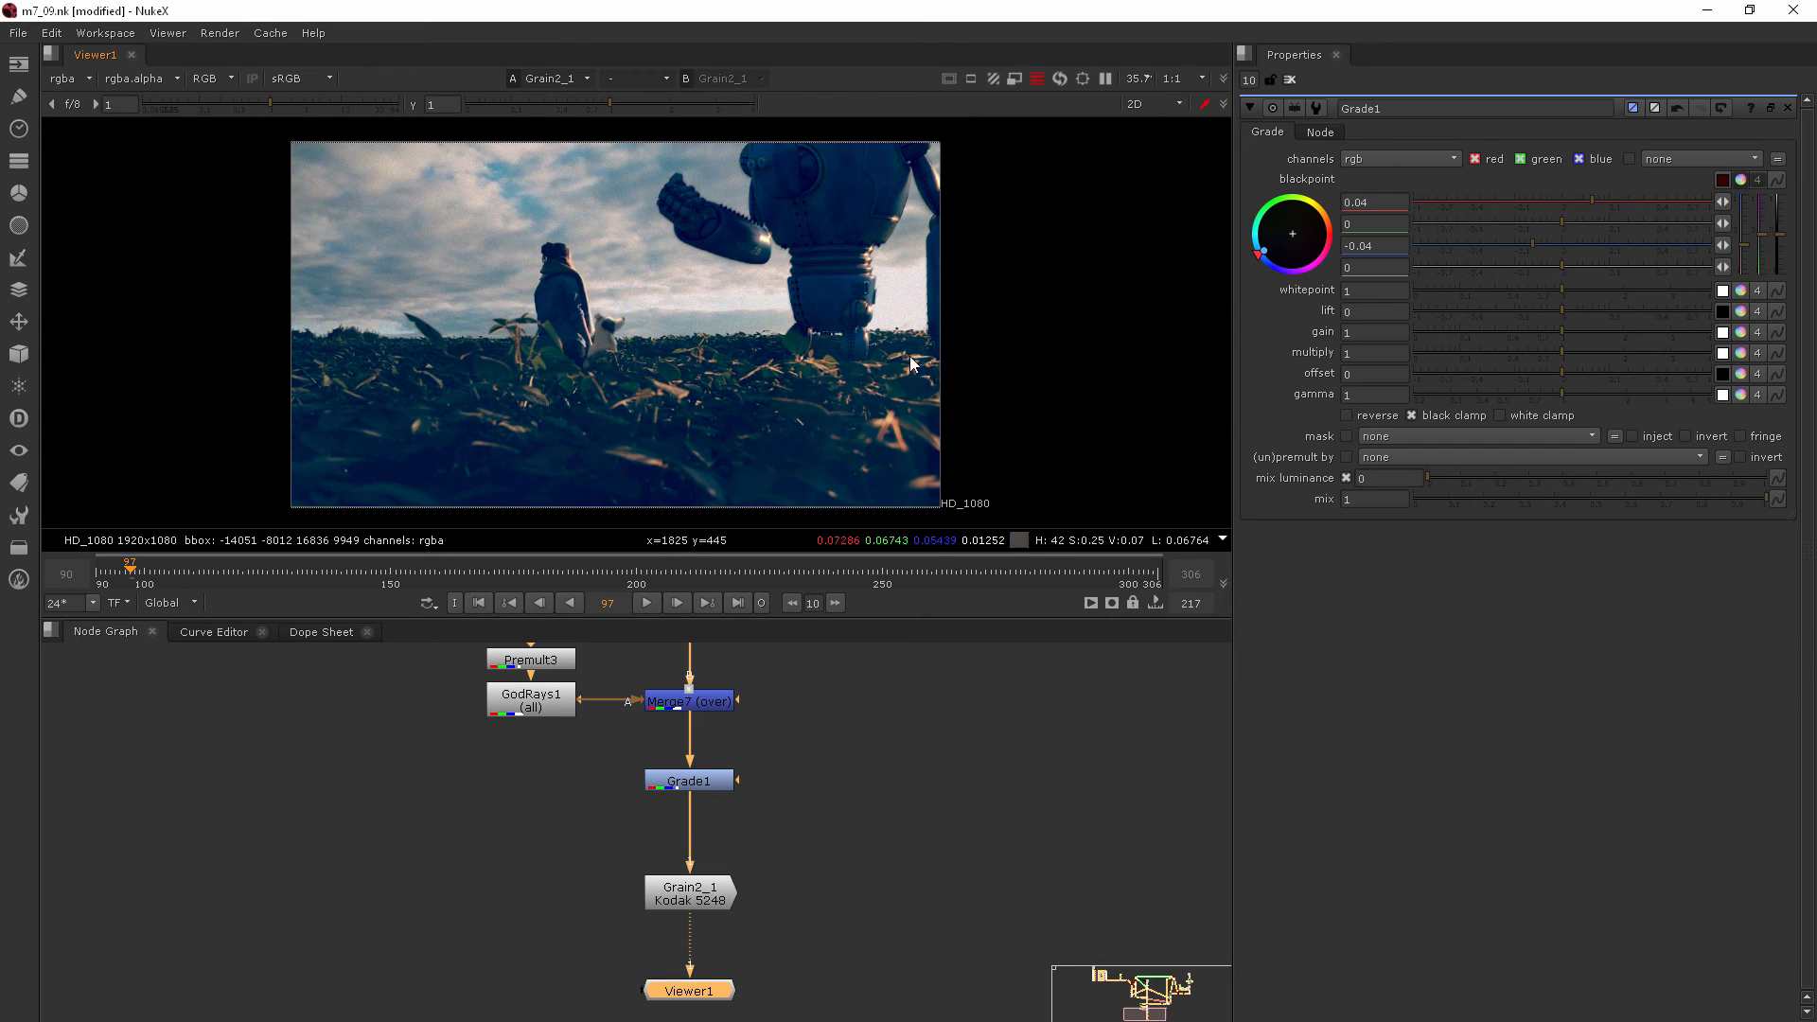
mouse_move(977, 337)
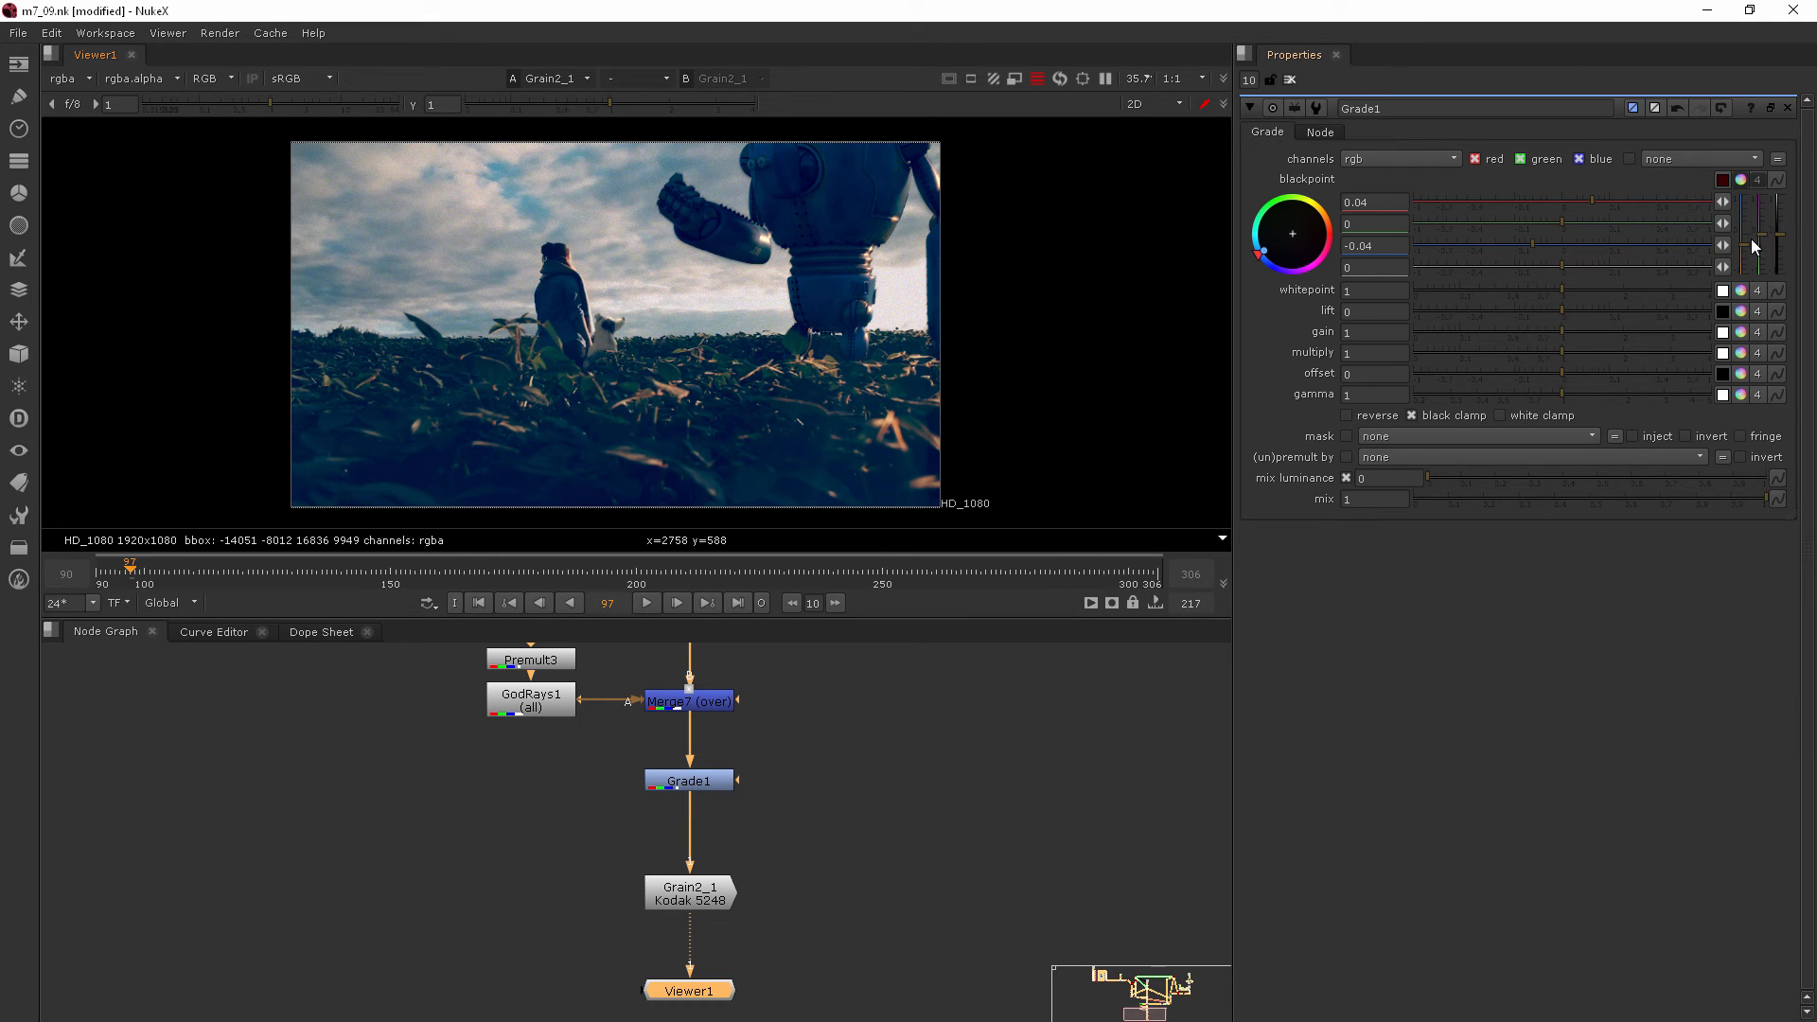
drag(1753, 246, 1749, 238)
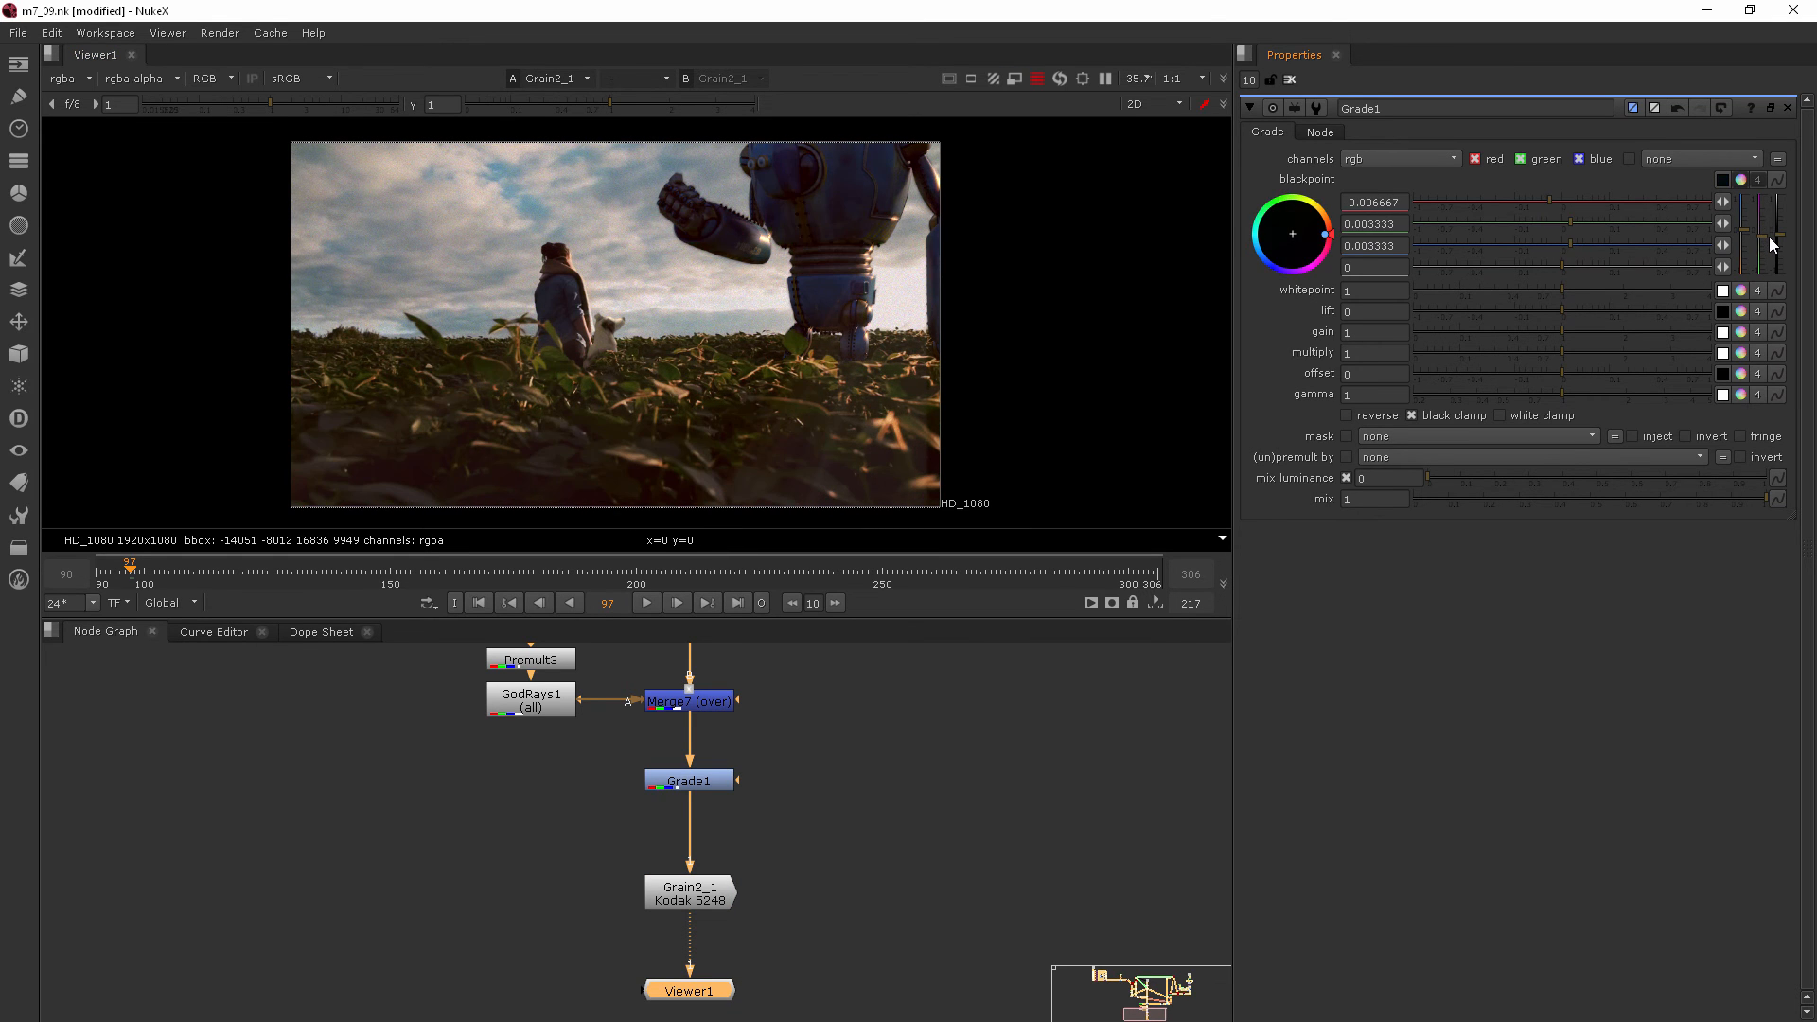
Settle the blackpoint on a subtle warm tint, about 0.0025, 0, -0.0025
drag(1318, 231, 1265, 257)
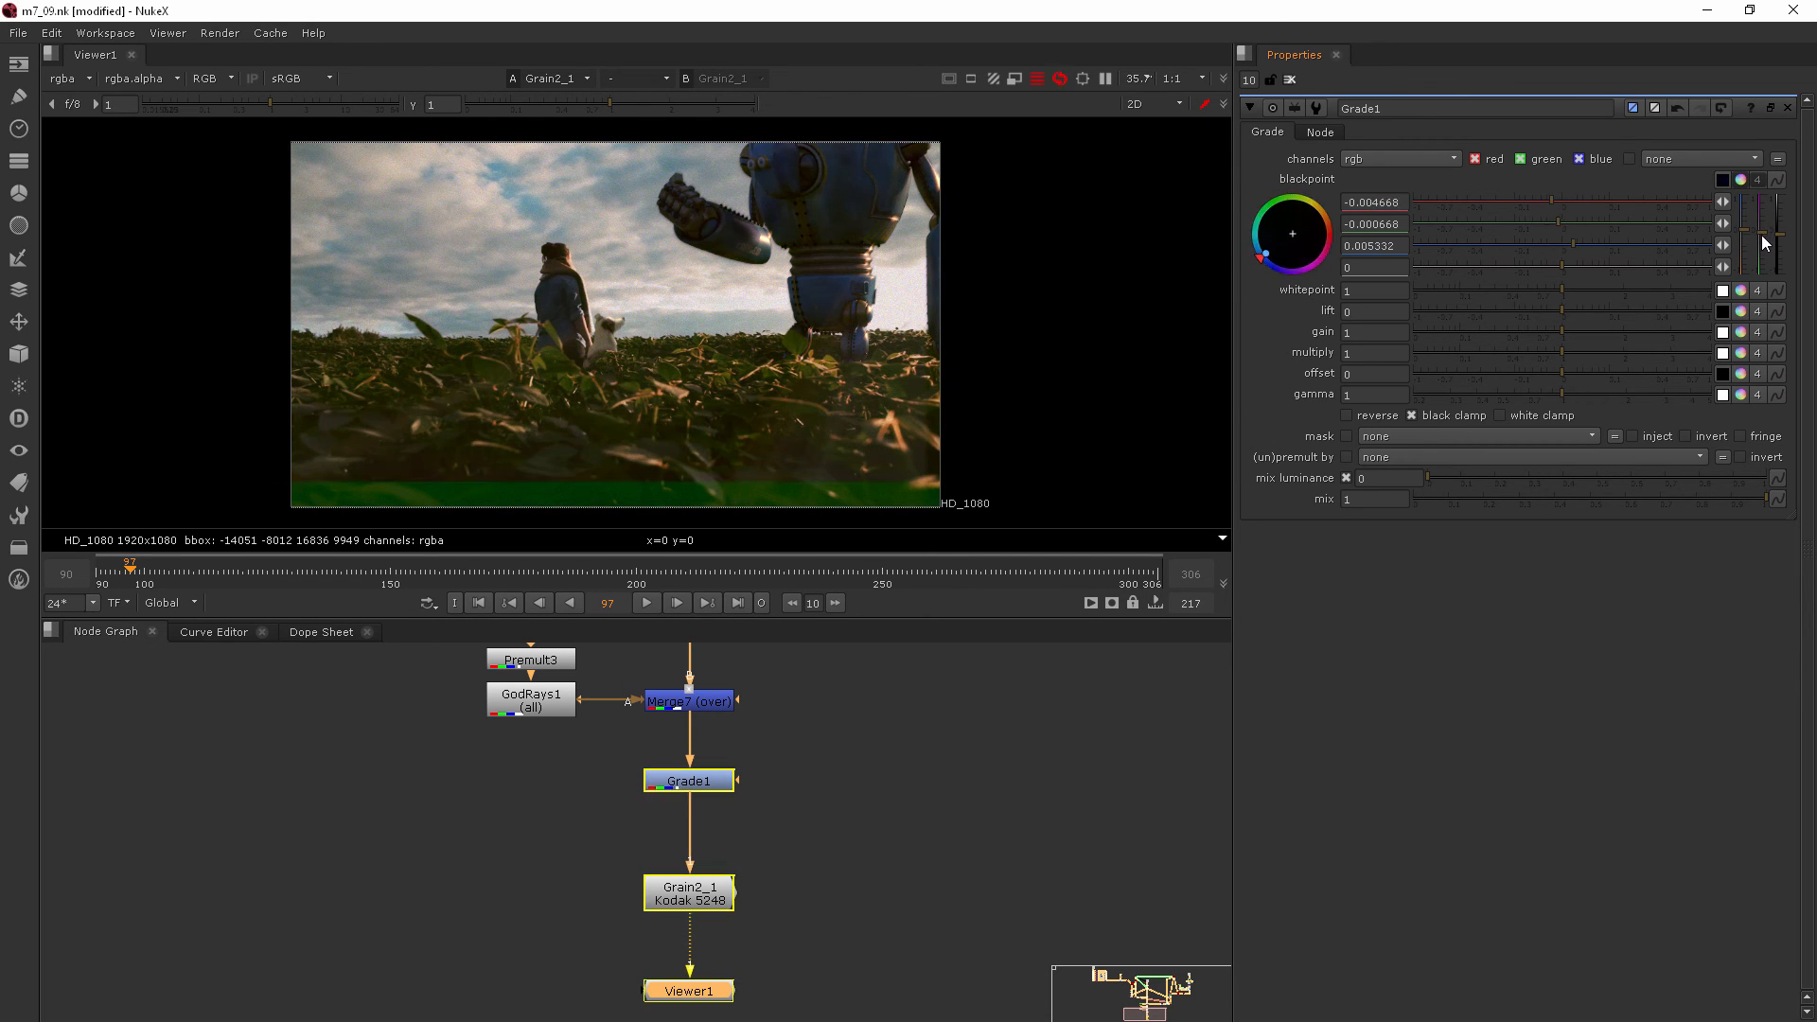
drag(1255, 212, 1262, 225)
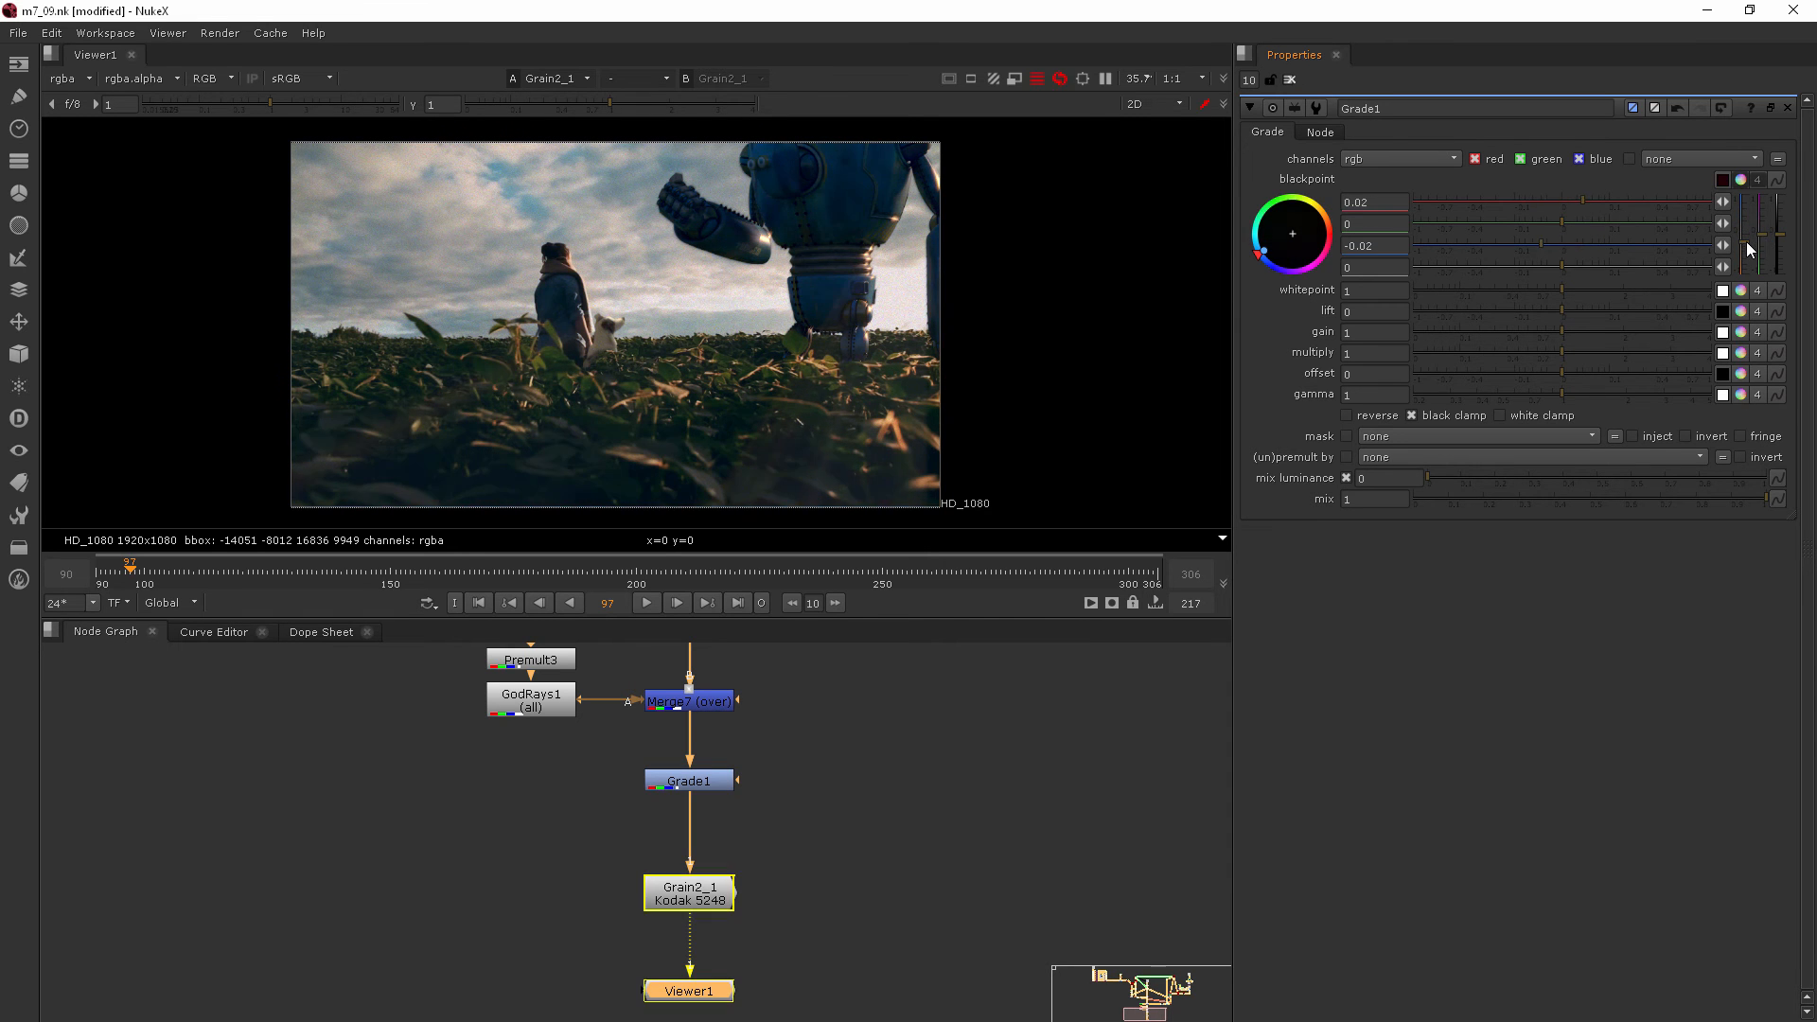
drag(1749, 246, 1749, 246)
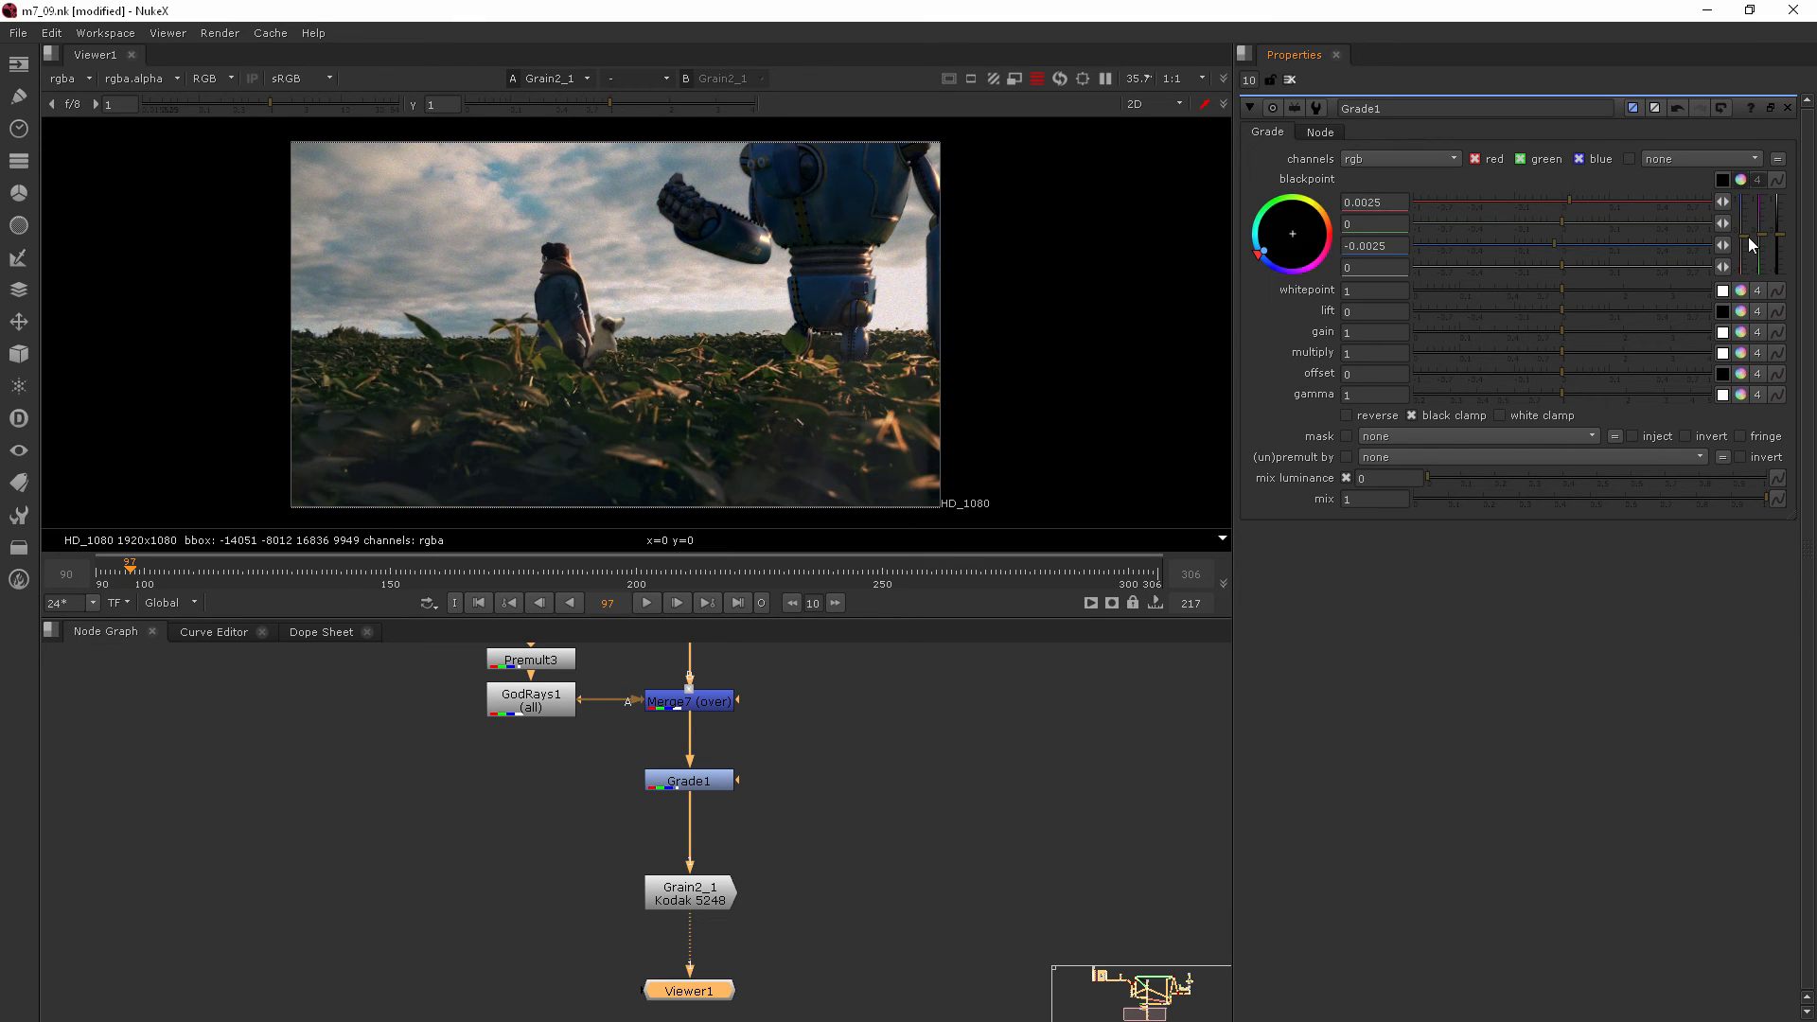
Split the whitepoint into channels and tint it cool to 0.98, 1, 1.02
click(1755, 201)
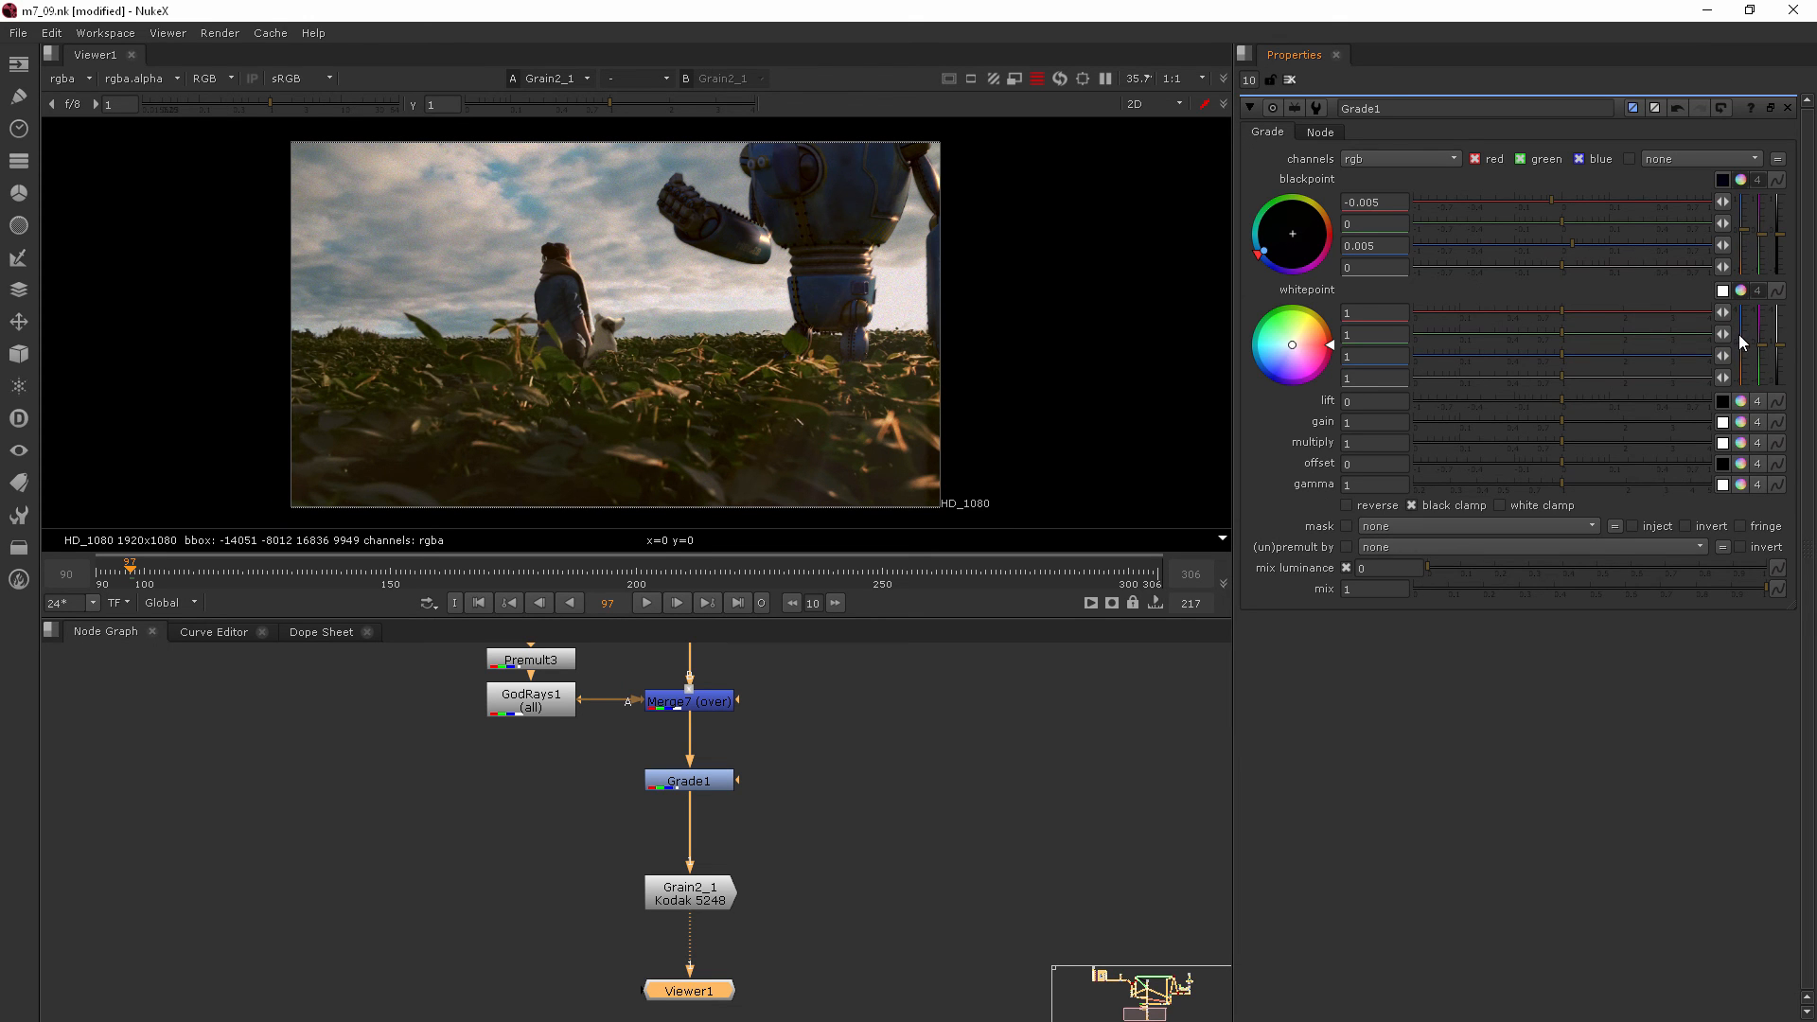
drag(1290, 345, 1290, 356)
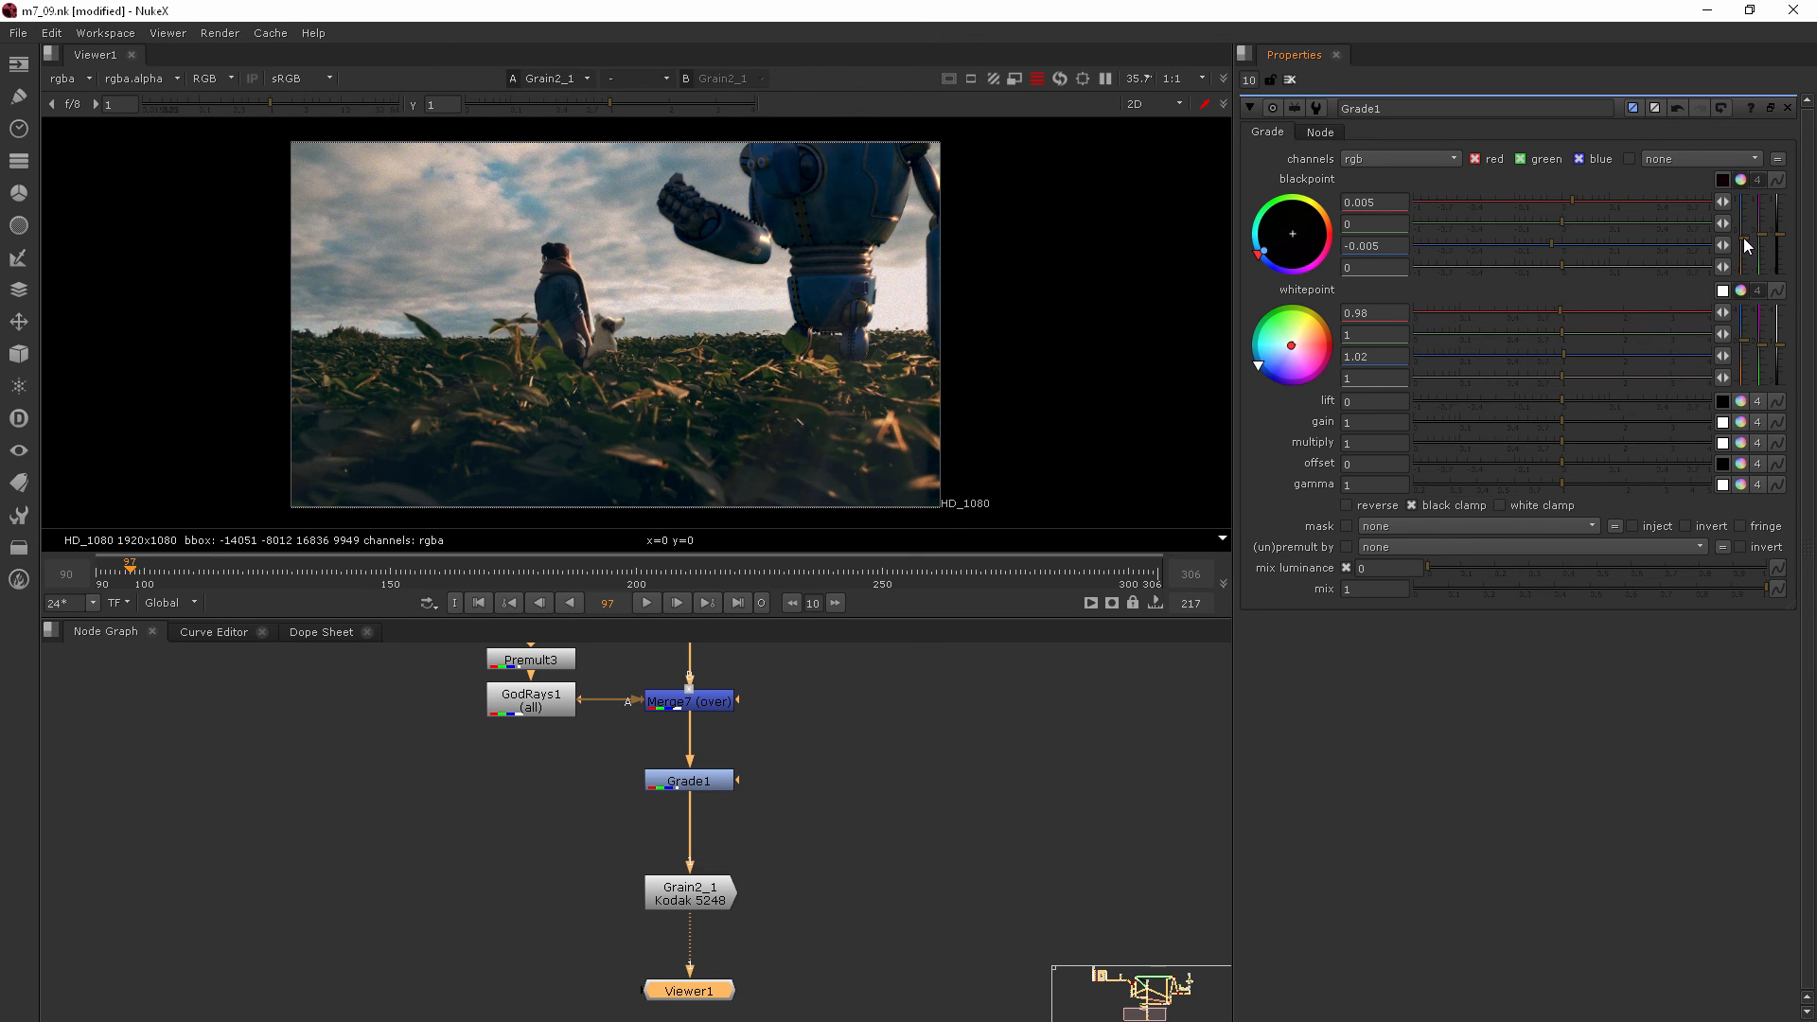
mouse_move(615, 471)
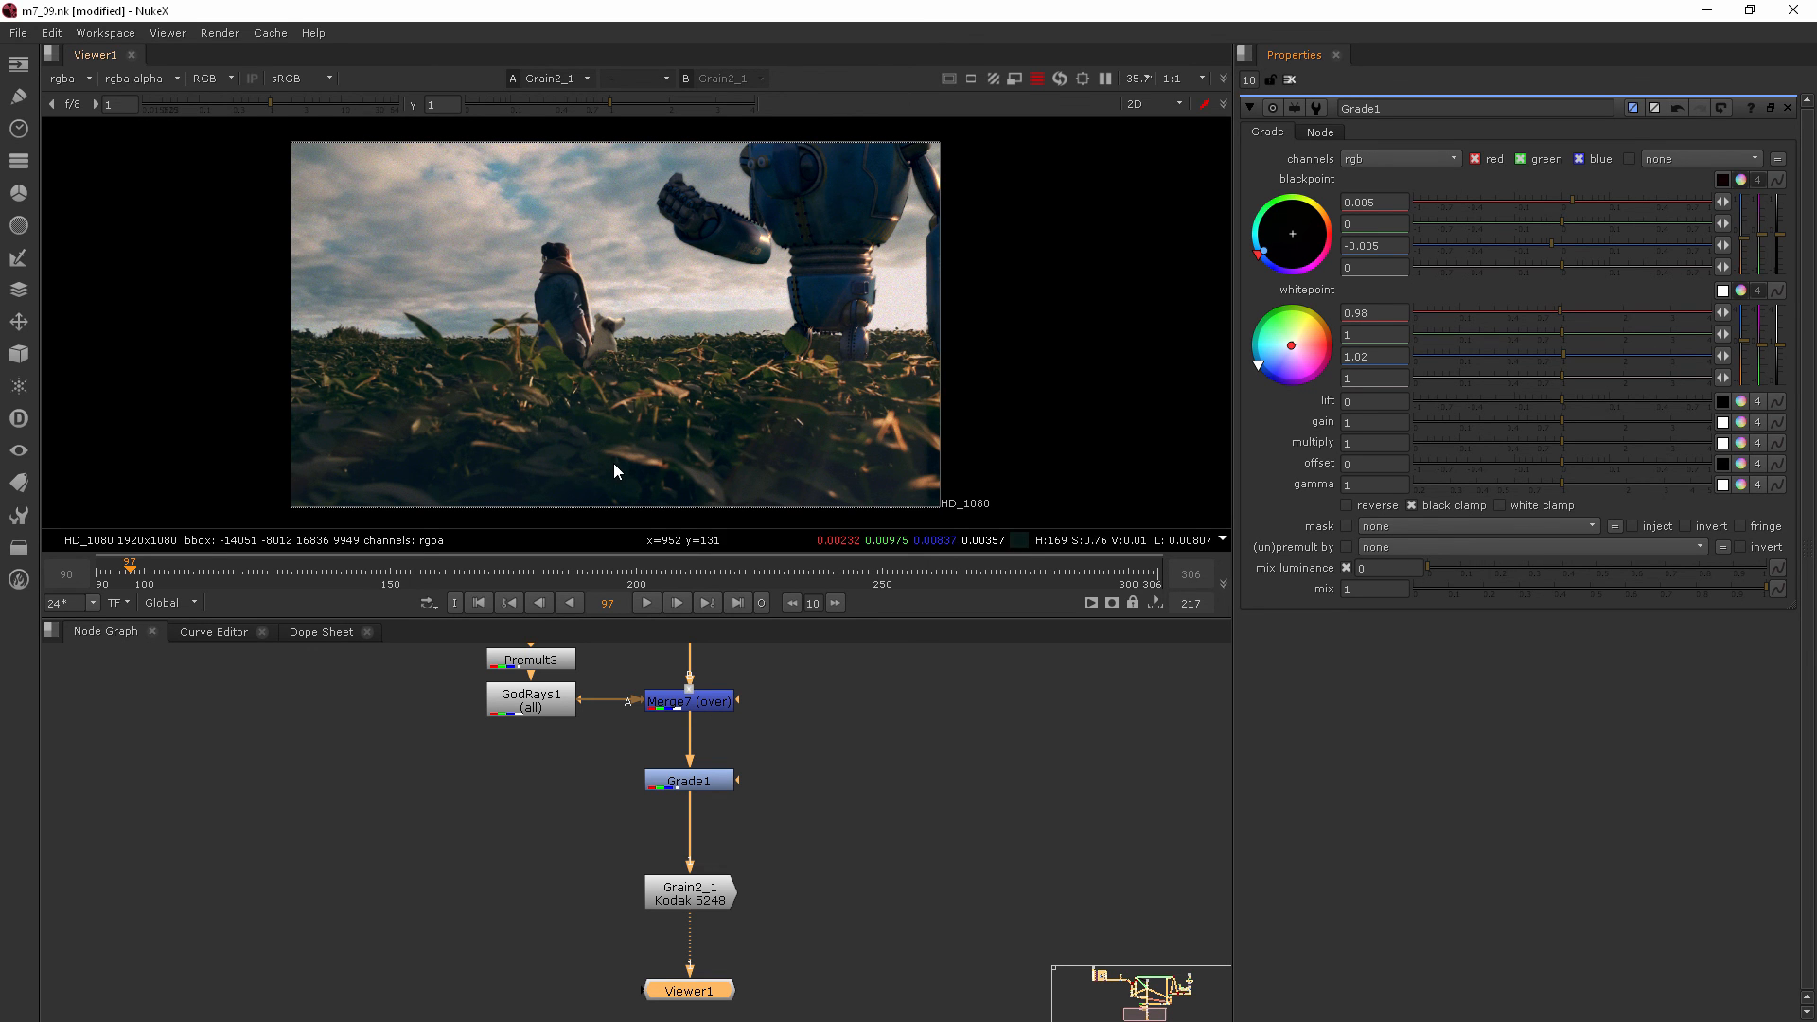
click(689, 780)
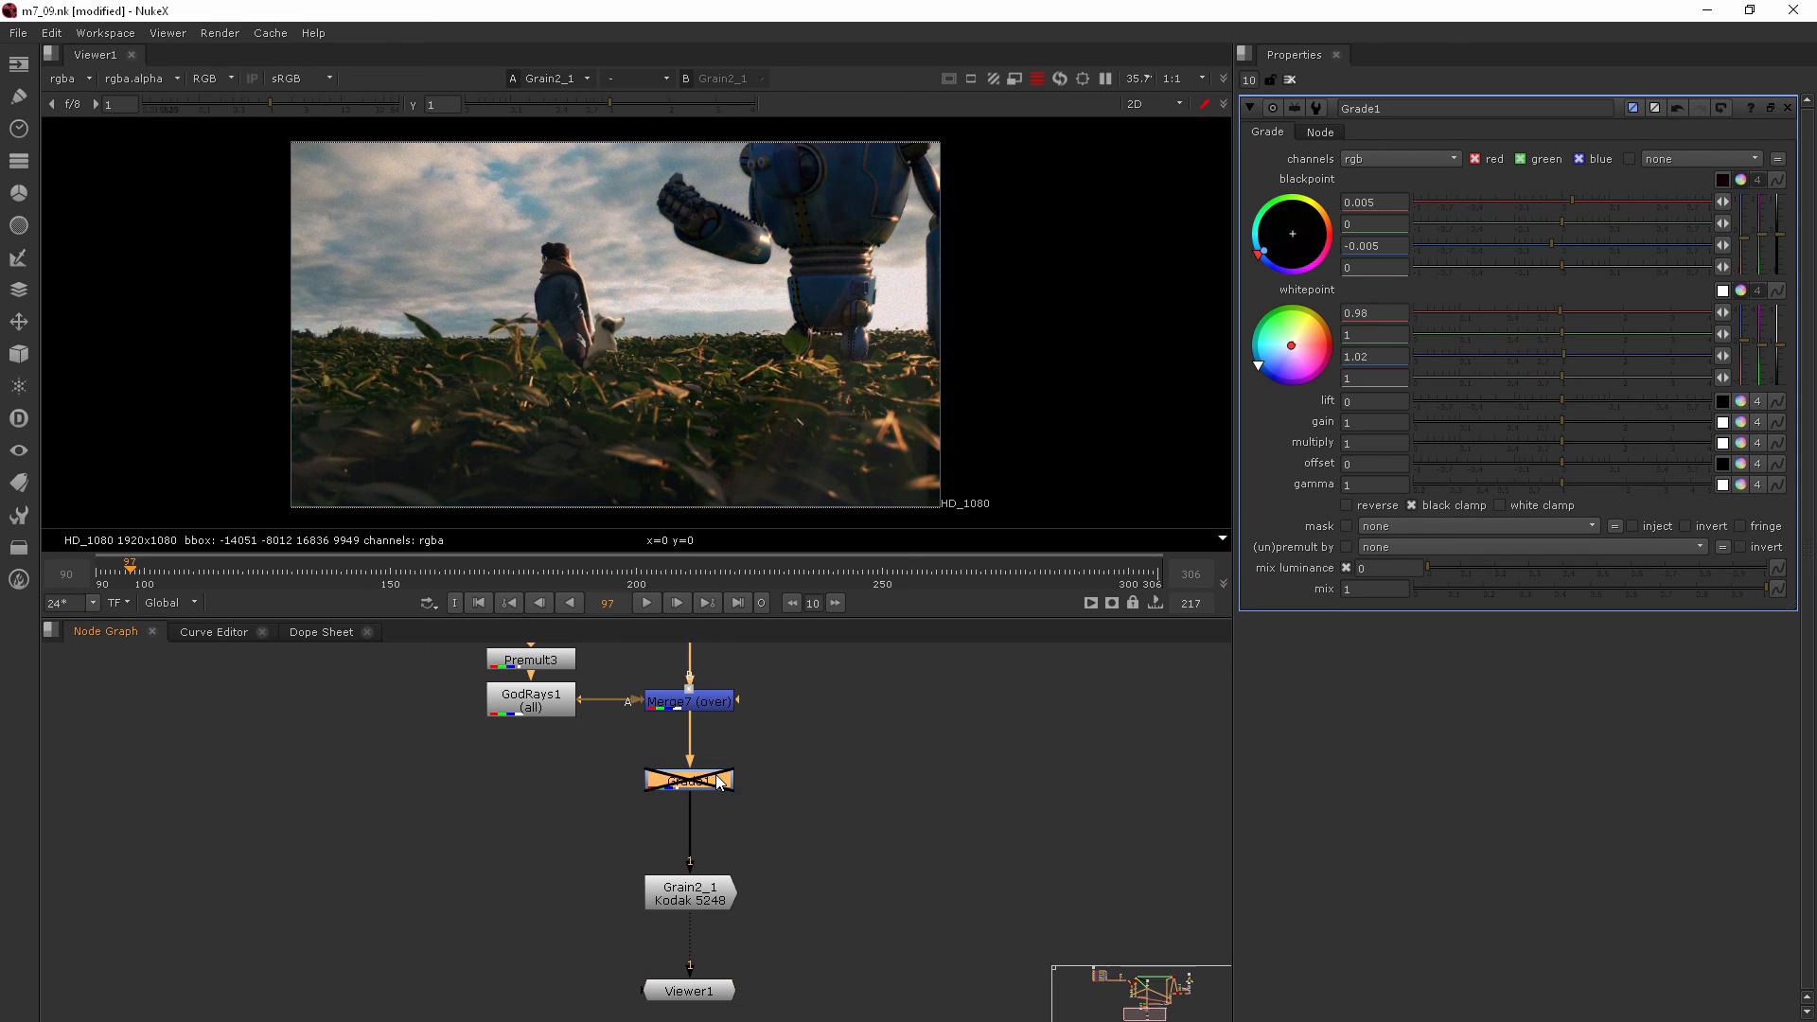
click(689, 780)
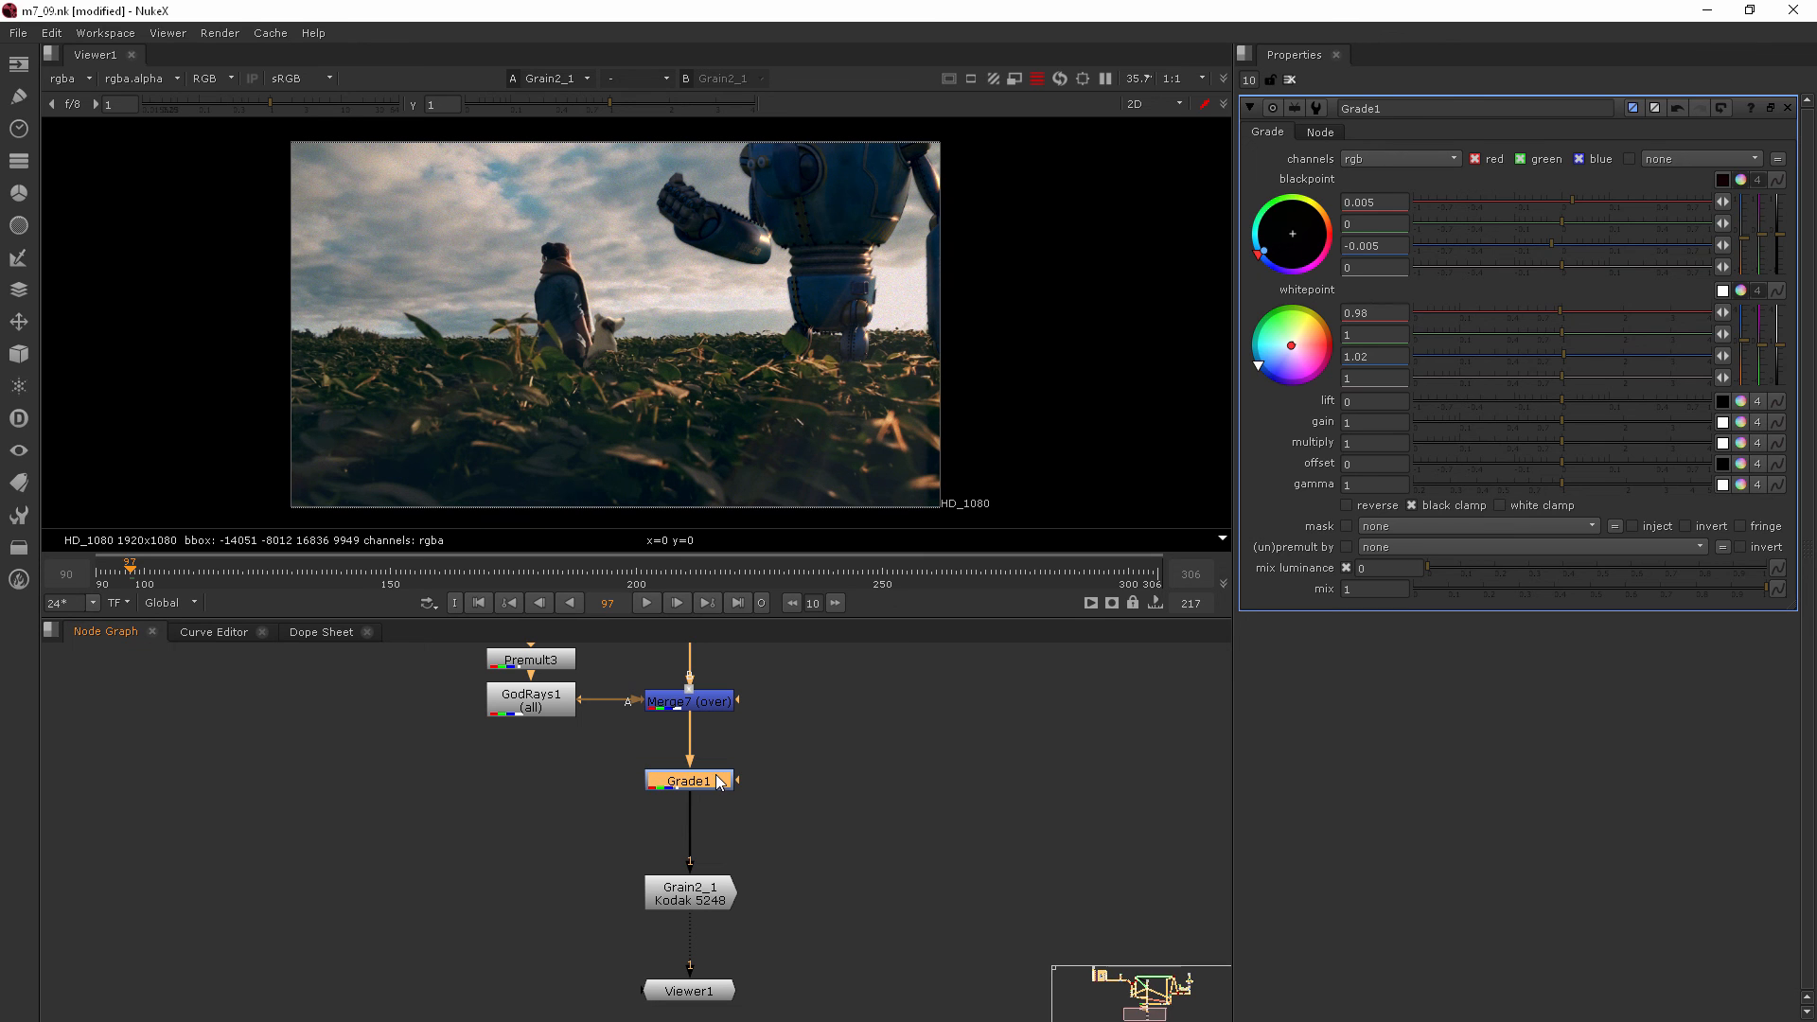
mouse_move(1098, 721)
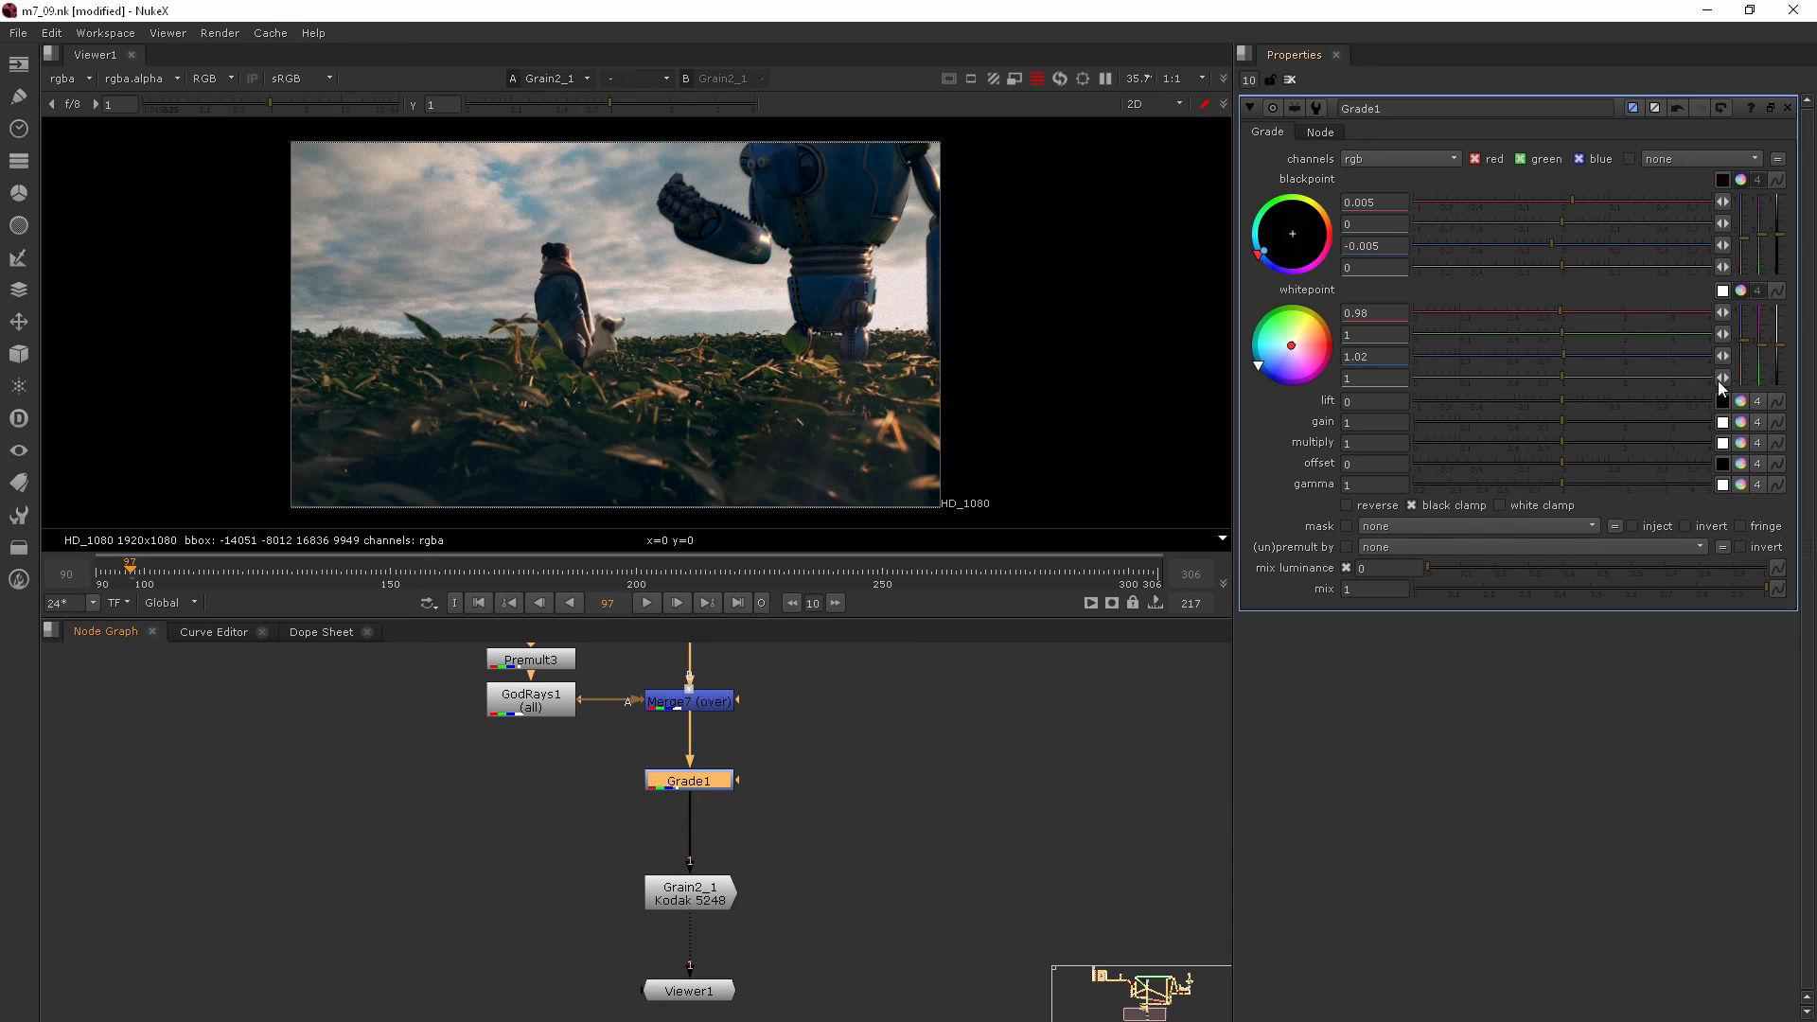
mouse_move(1747, 351)
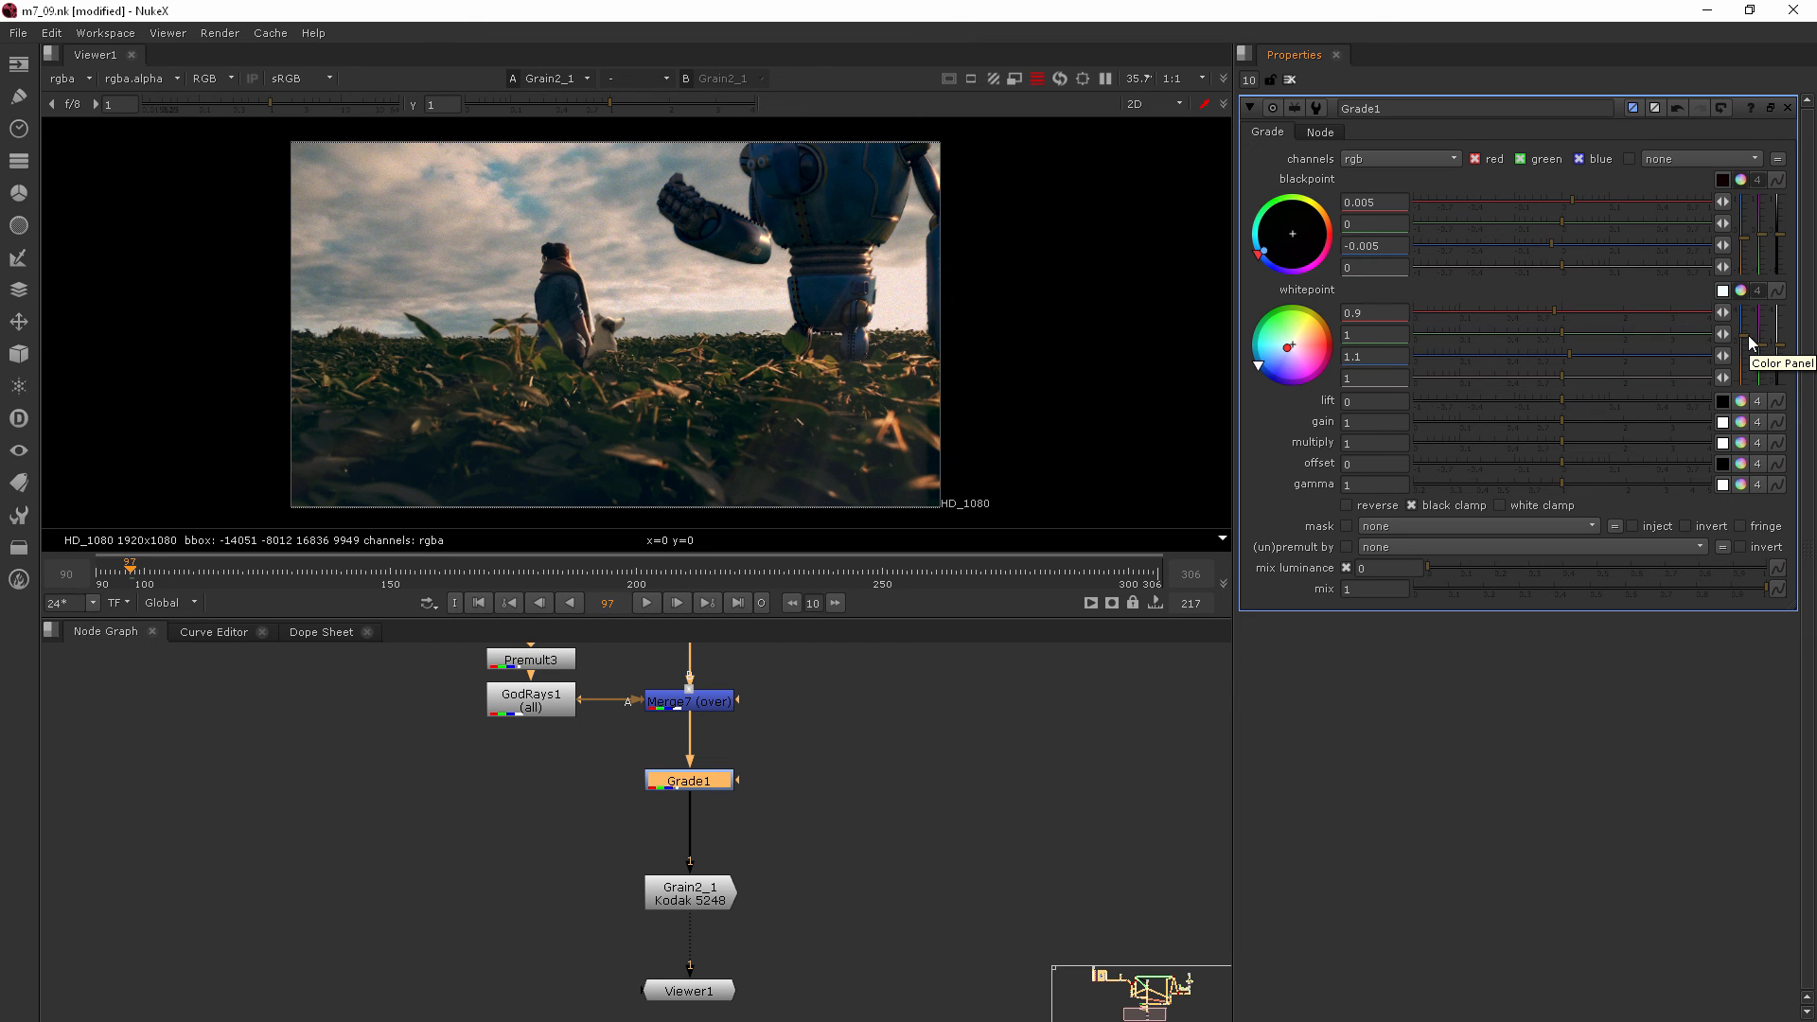
mouse_move(1111, 246)
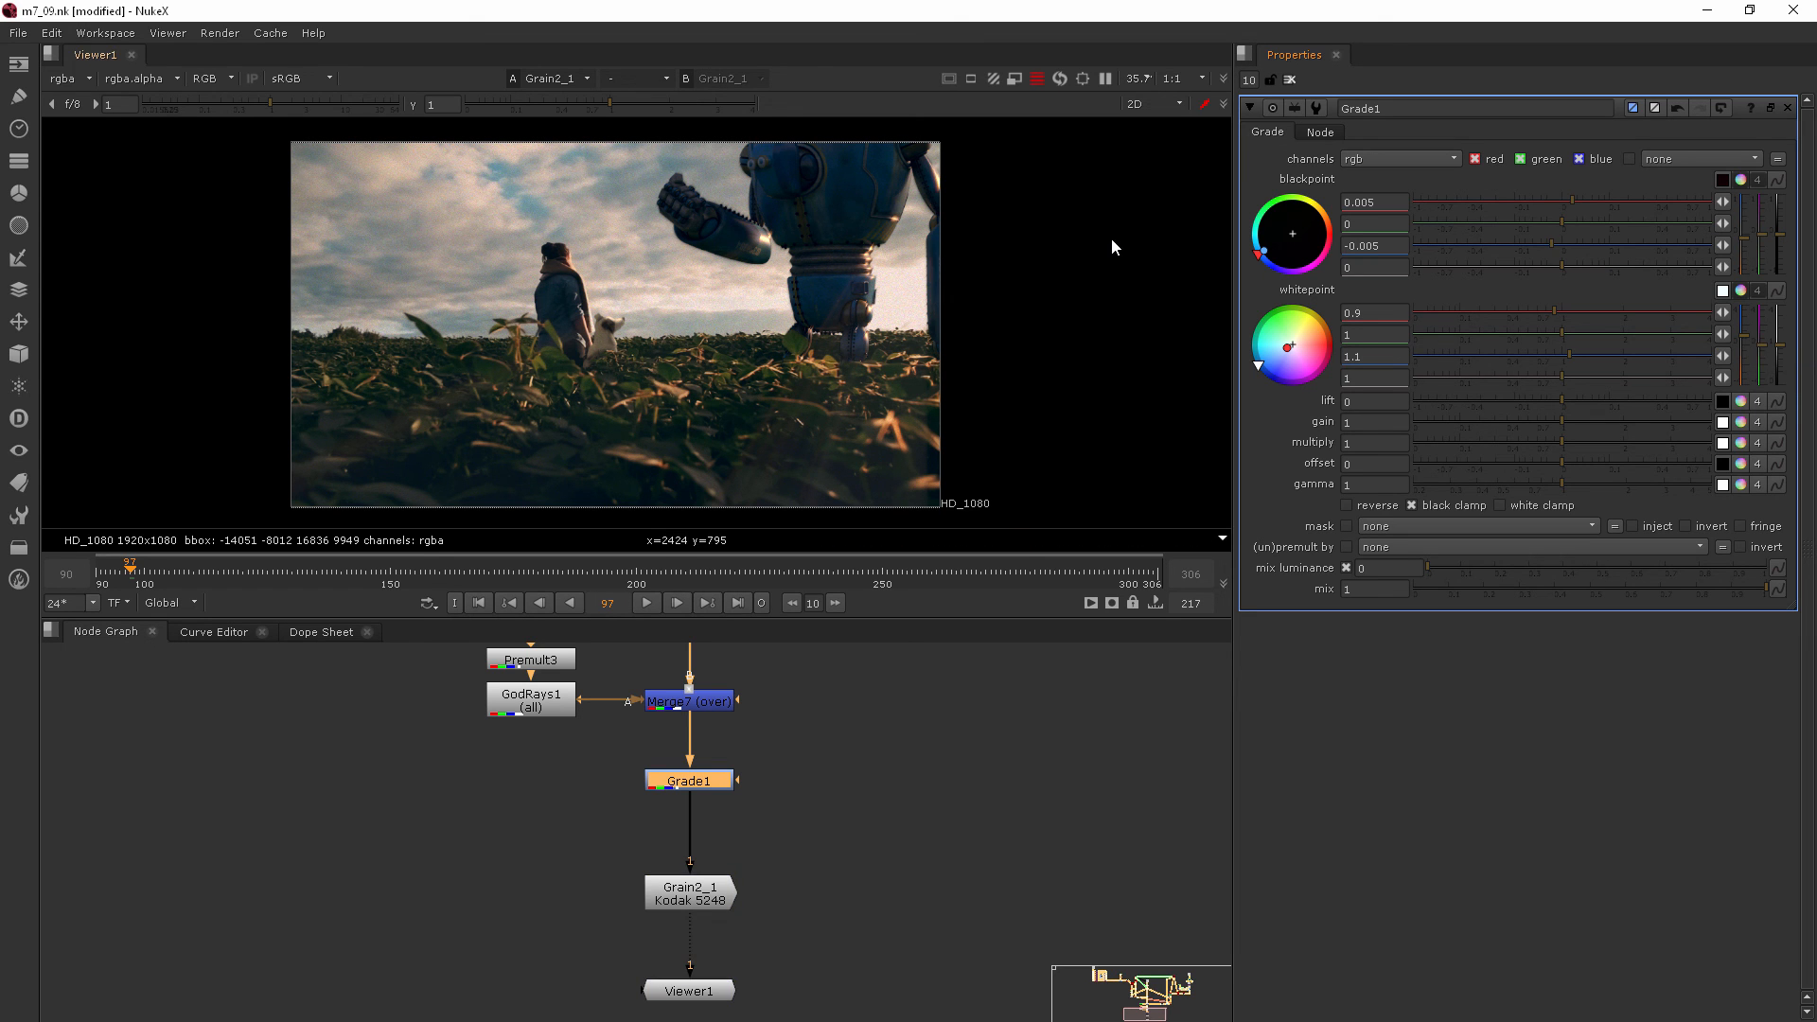